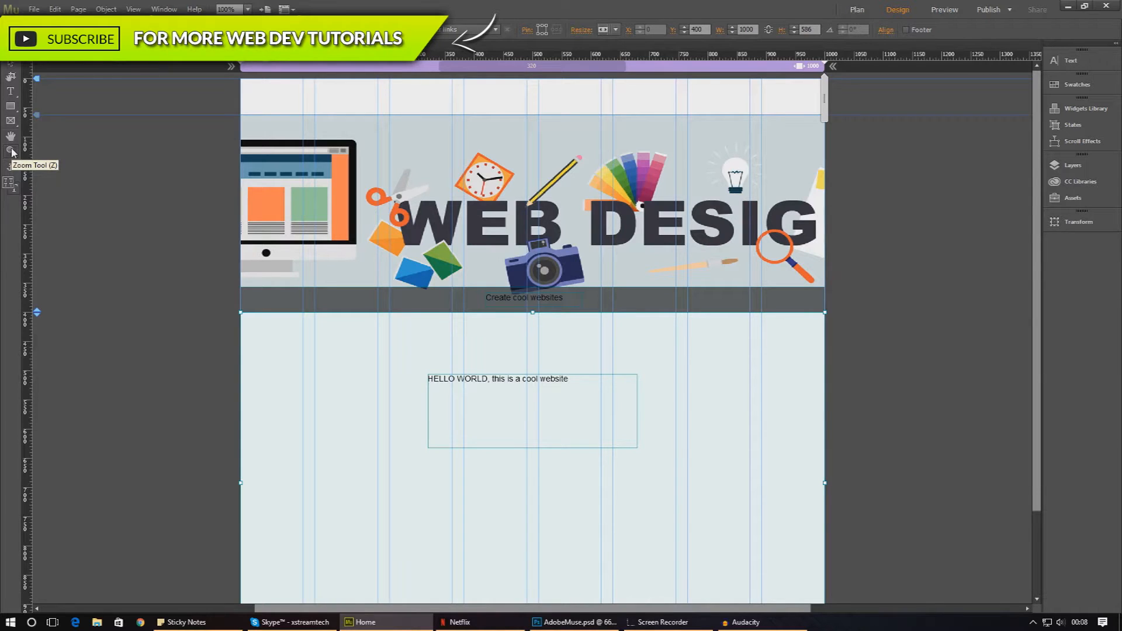
# Drag the HELLO WORLD text frame to the left column under the banner with the Selection tool
pyautogui.click(11, 120)
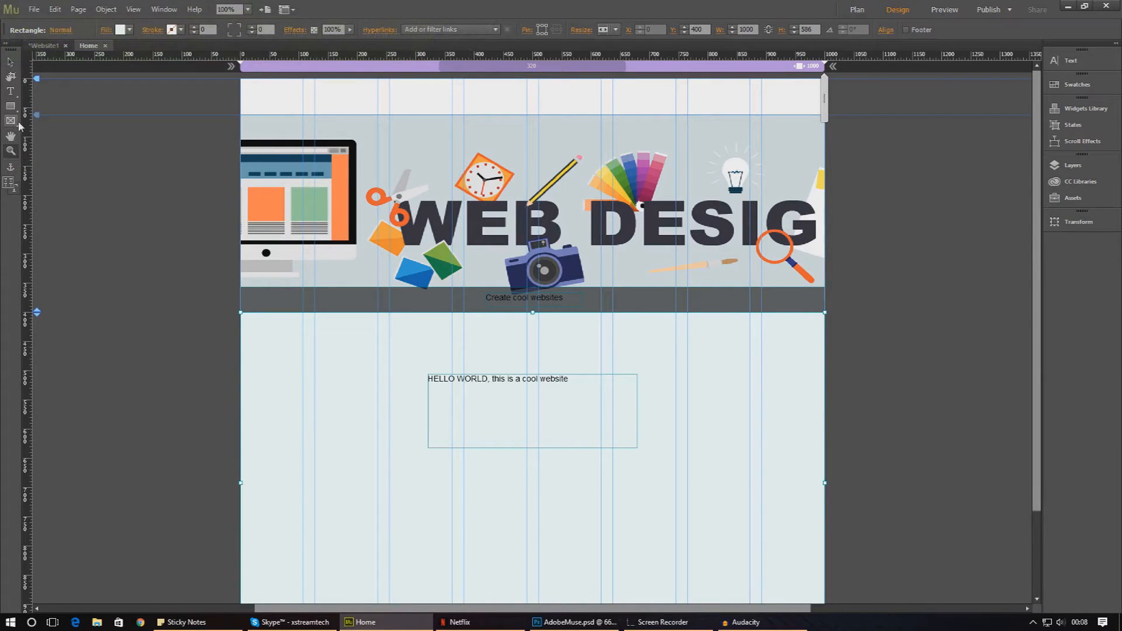
pyautogui.moveTo(334, 380)
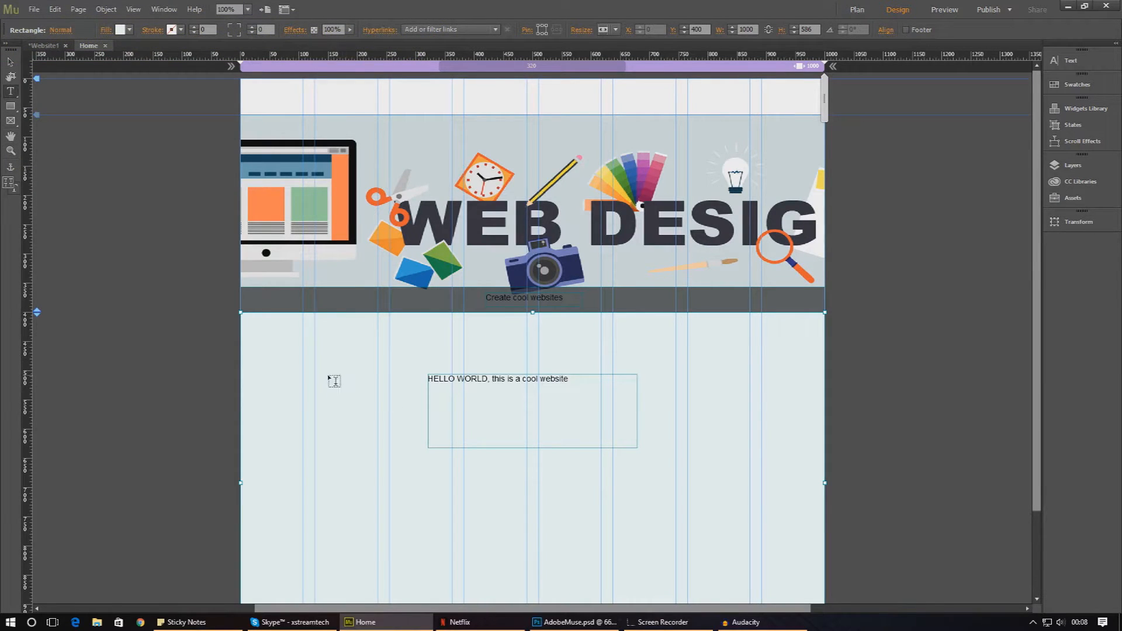
pyautogui.moveTo(333, 343)
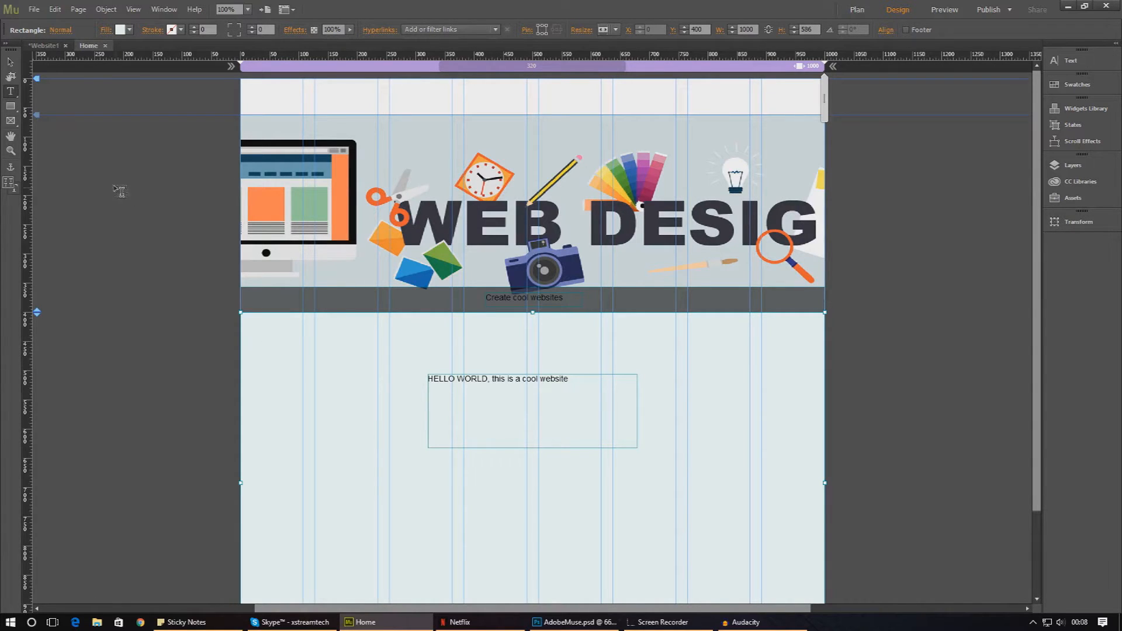
pyautogui.moveTo(10, 91)
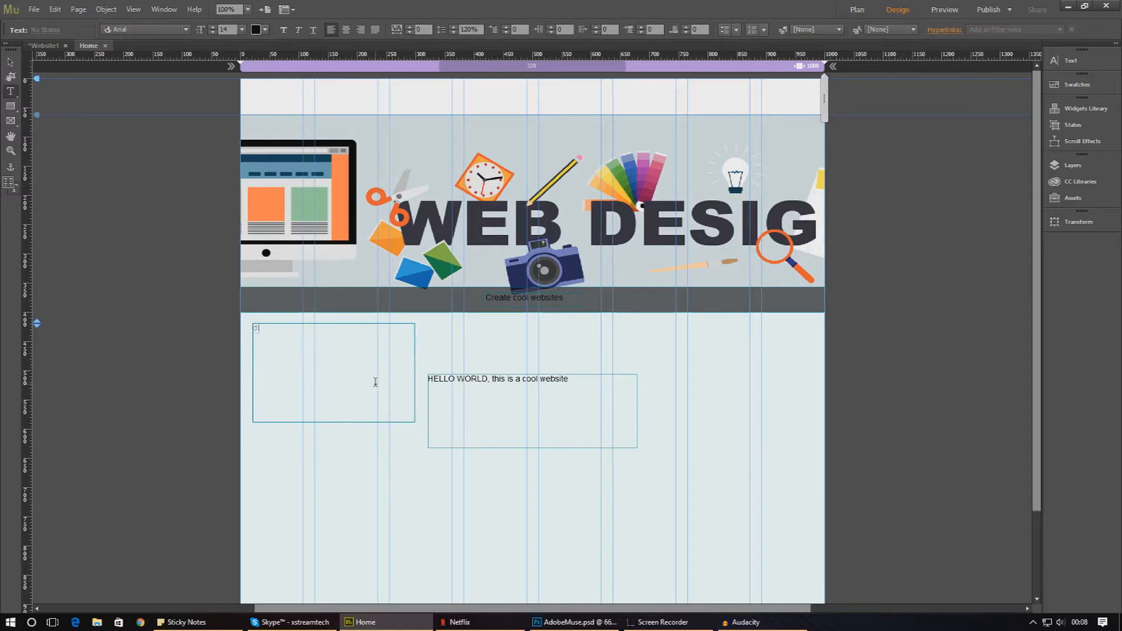
pyautogui.write('dfagafdgadfa')
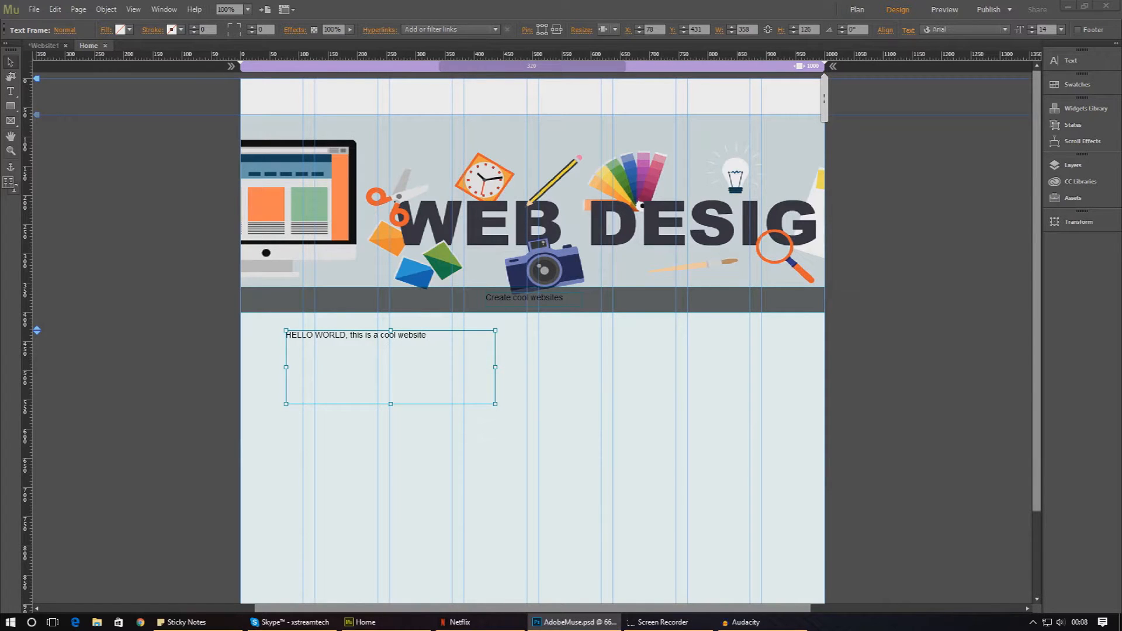
pyautogui.click(576, 622)
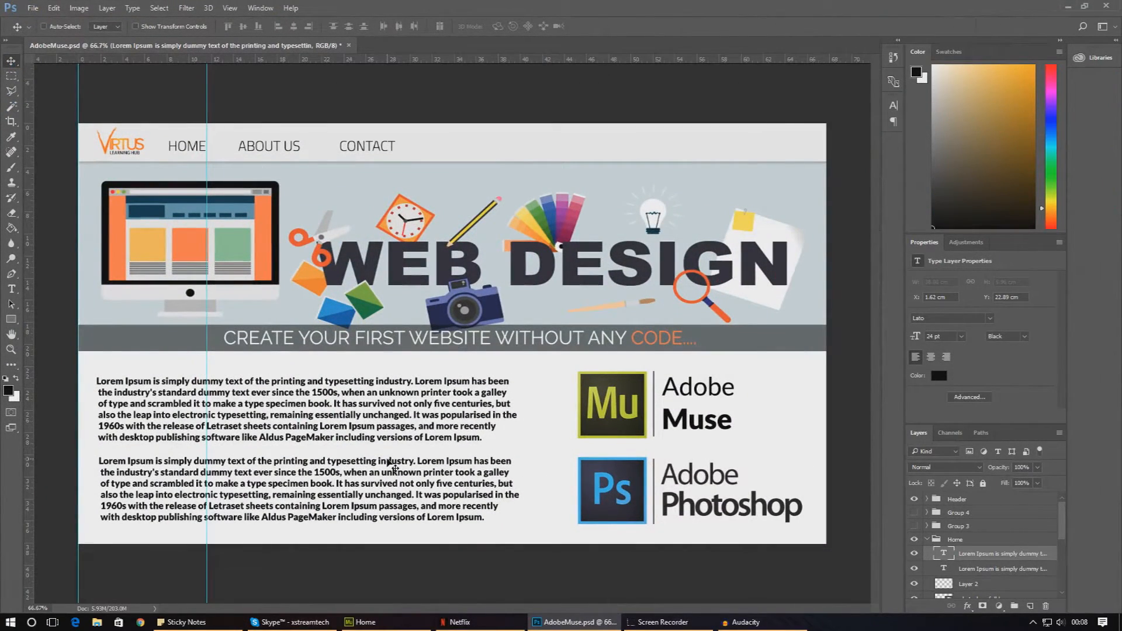
pyautogui.moveTo(879, 146)
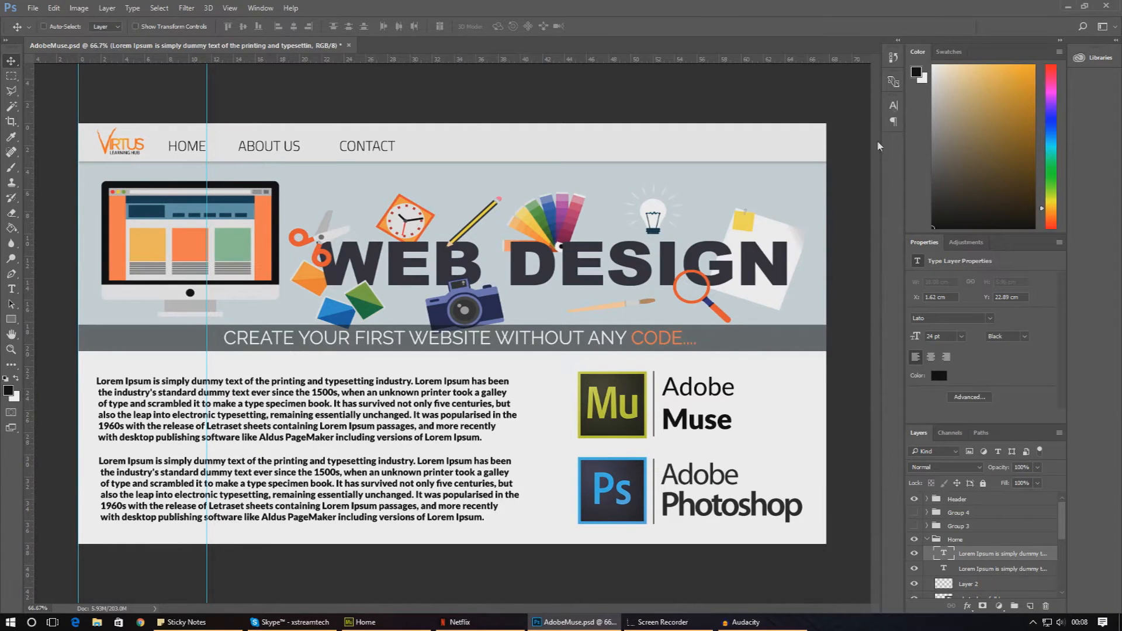
pyautogui.click(363, 620)
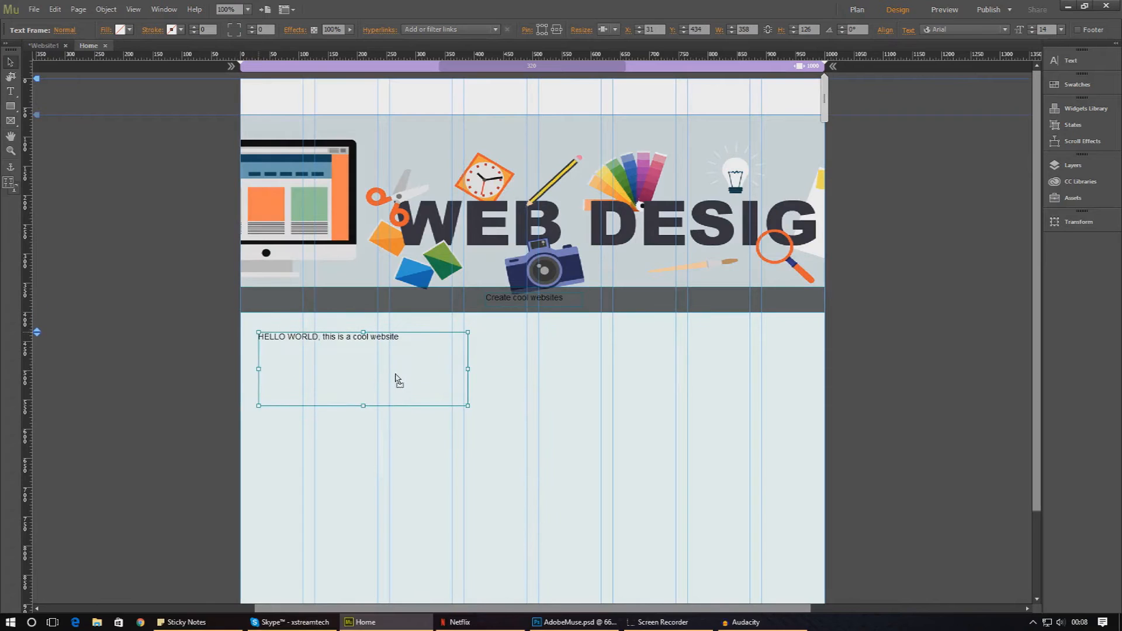
pyautogui.moveTo(343, 423)
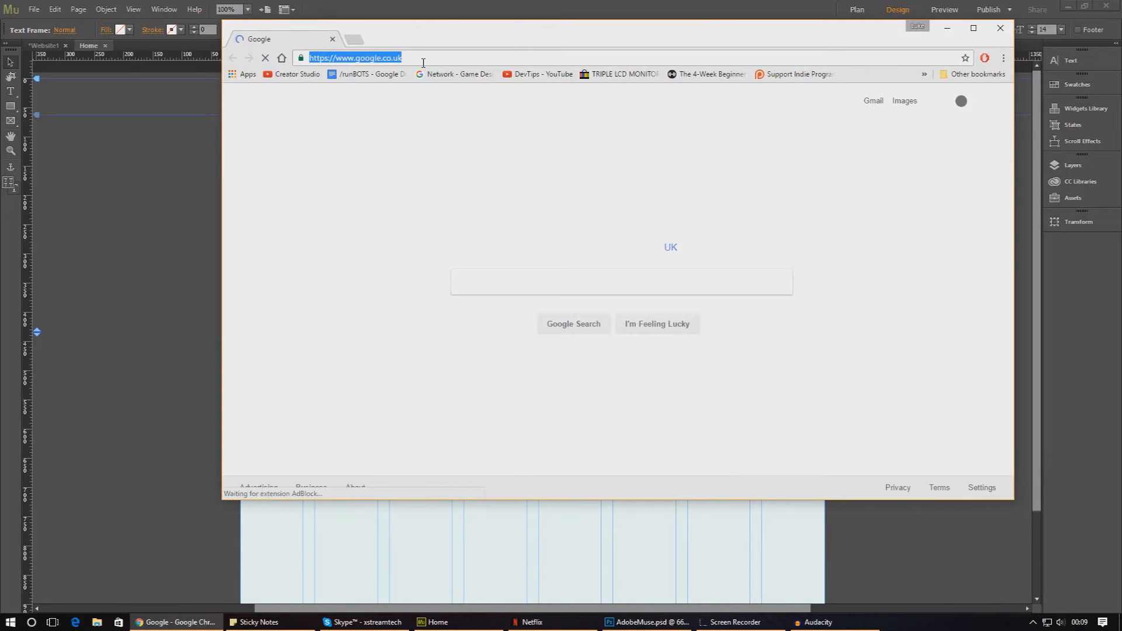
# Search Google for 'lorem ipsum' and open the first Lorem Ipsum generator result
pyautogui.write('lorem ipsum')
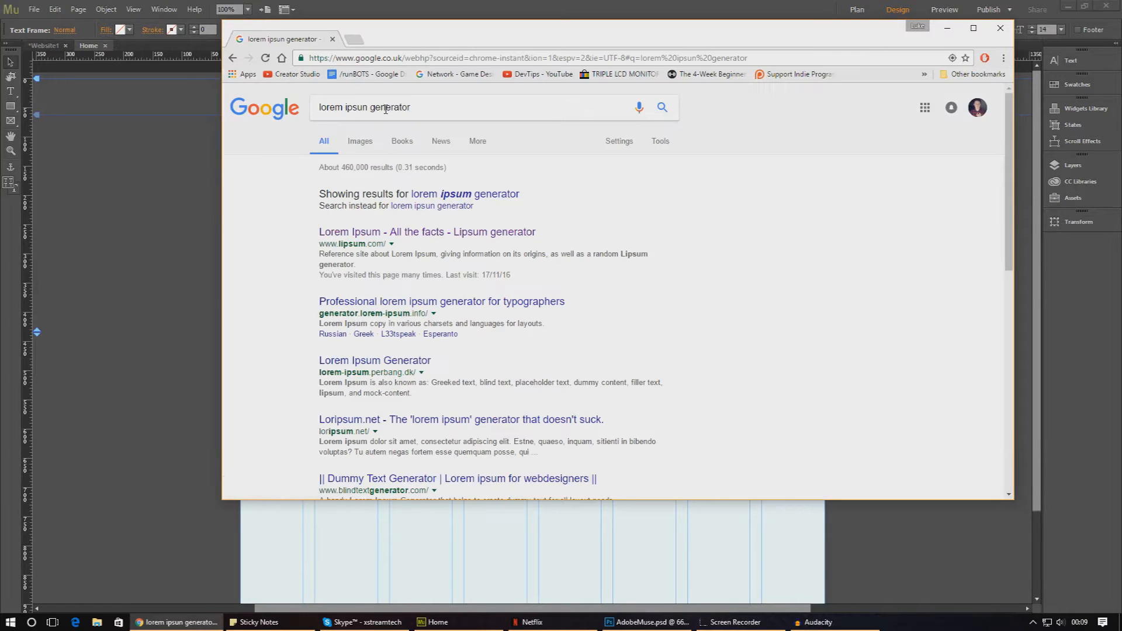
pyautogui.click(426, 232)
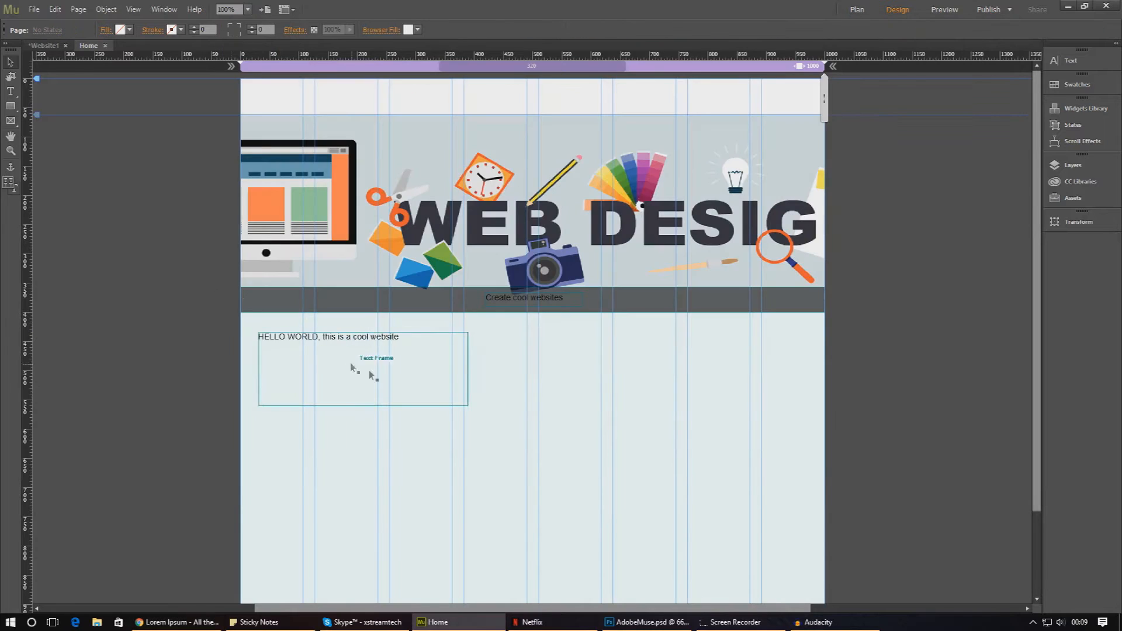
# Replace the HELLO WORLD line with the Lorem Ipsum paragraph and give it a smaller font size
pyautogui.click(362, 368)
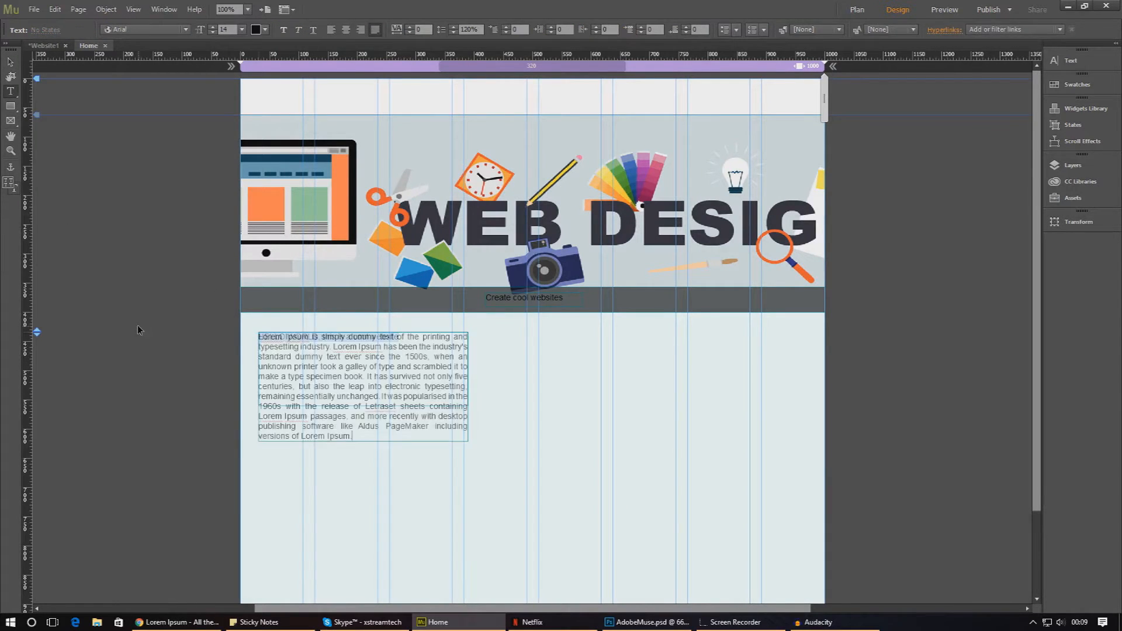
pyautogui.click(390, 436)
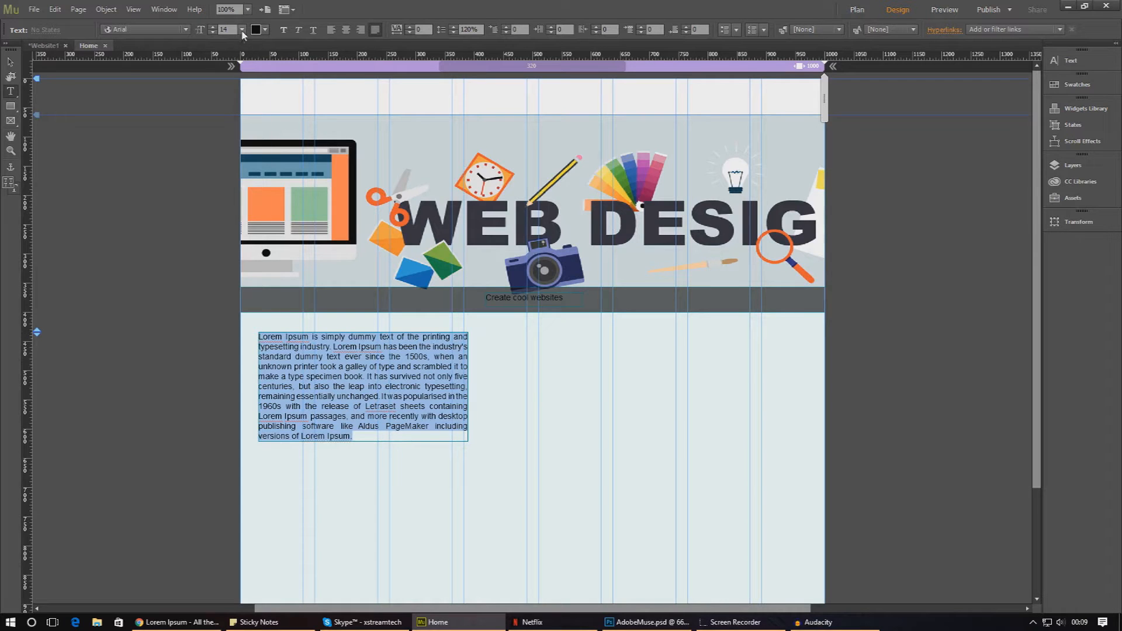
pyautogui.moveTo(222, 48)
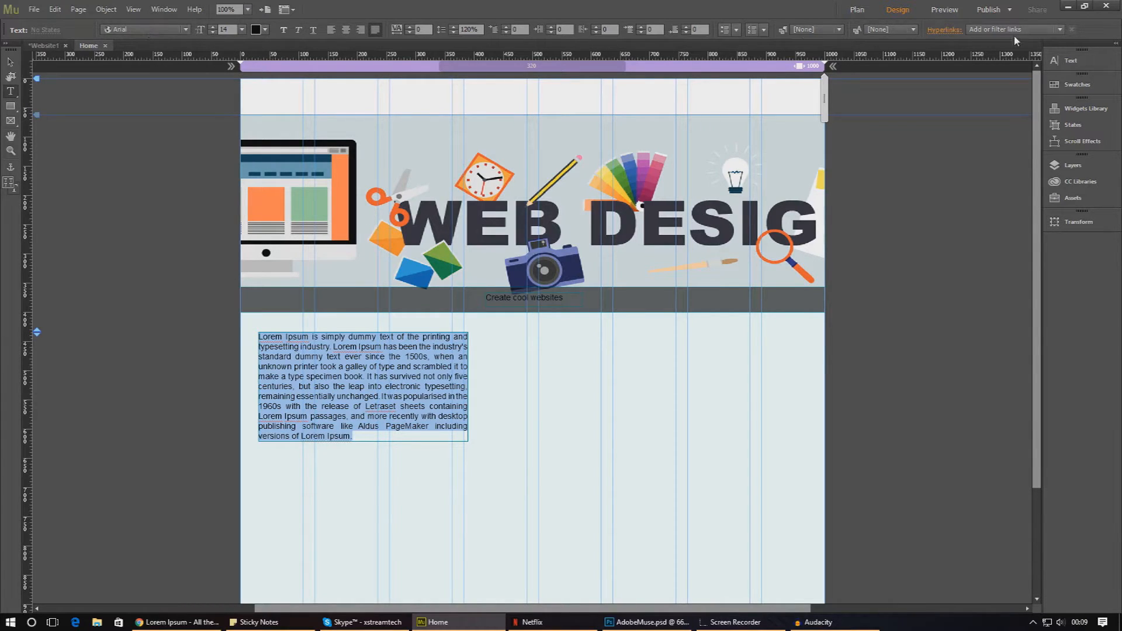
pyautogui.moveTo(903, 100)
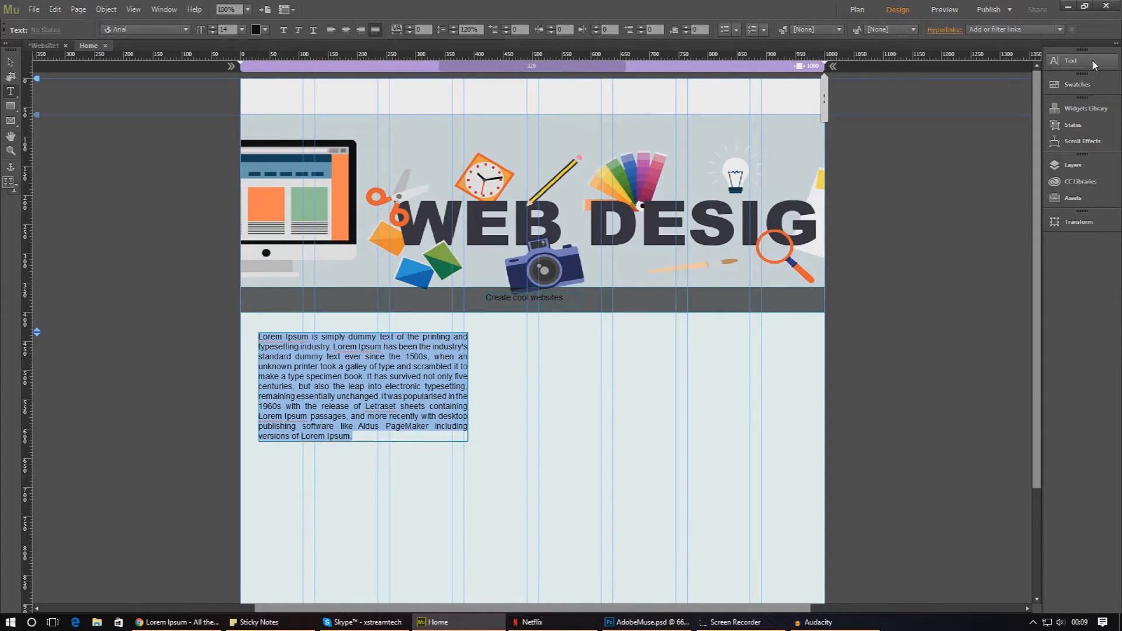
pyautogui.click(1071, 61)
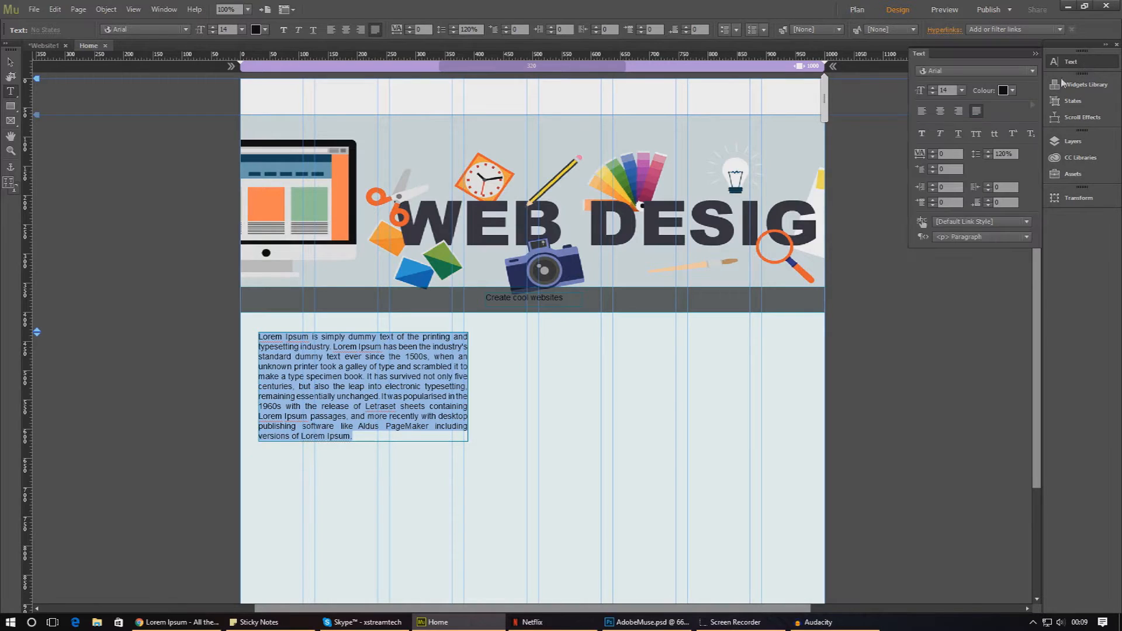
pyautogui.moveTo(954, 154)
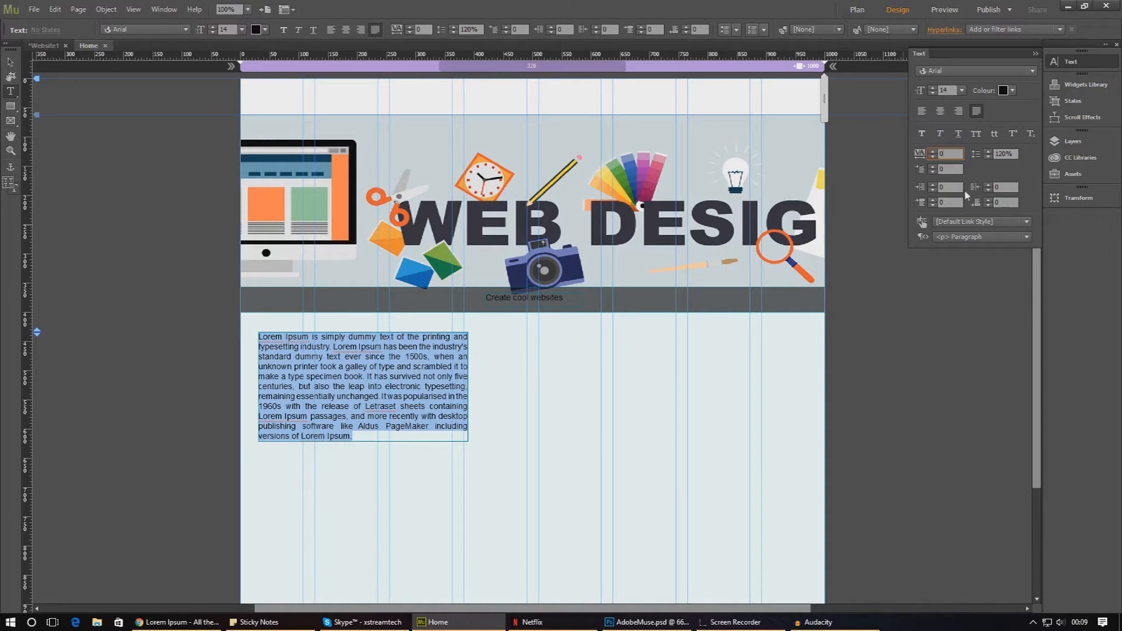
pyautogui.click(960, 90)
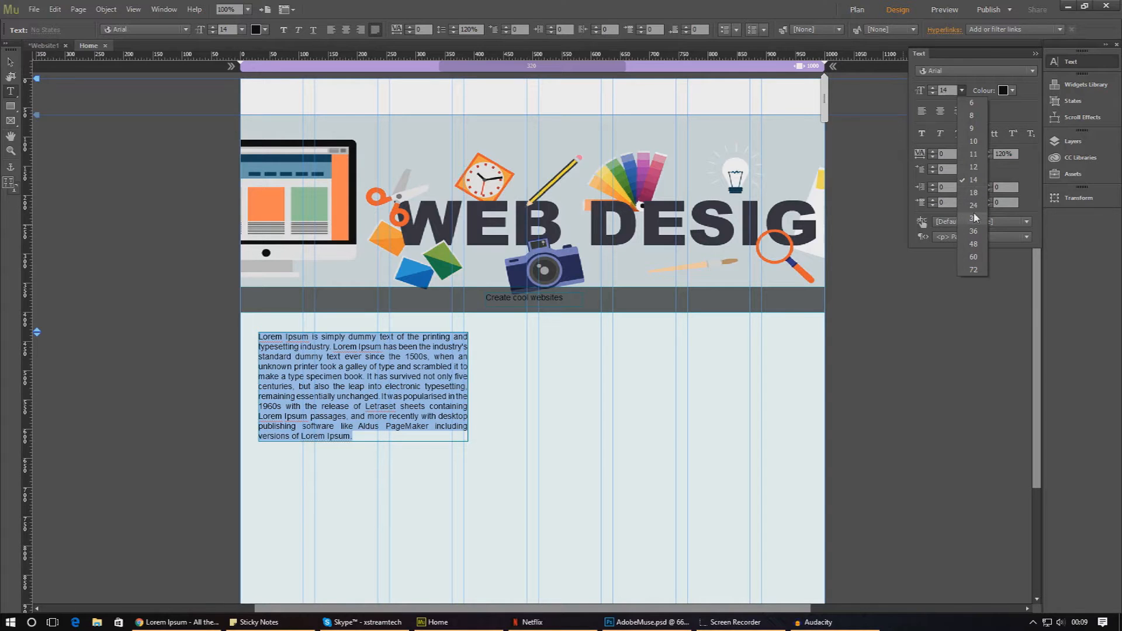
pyautogui.click(972, 218)
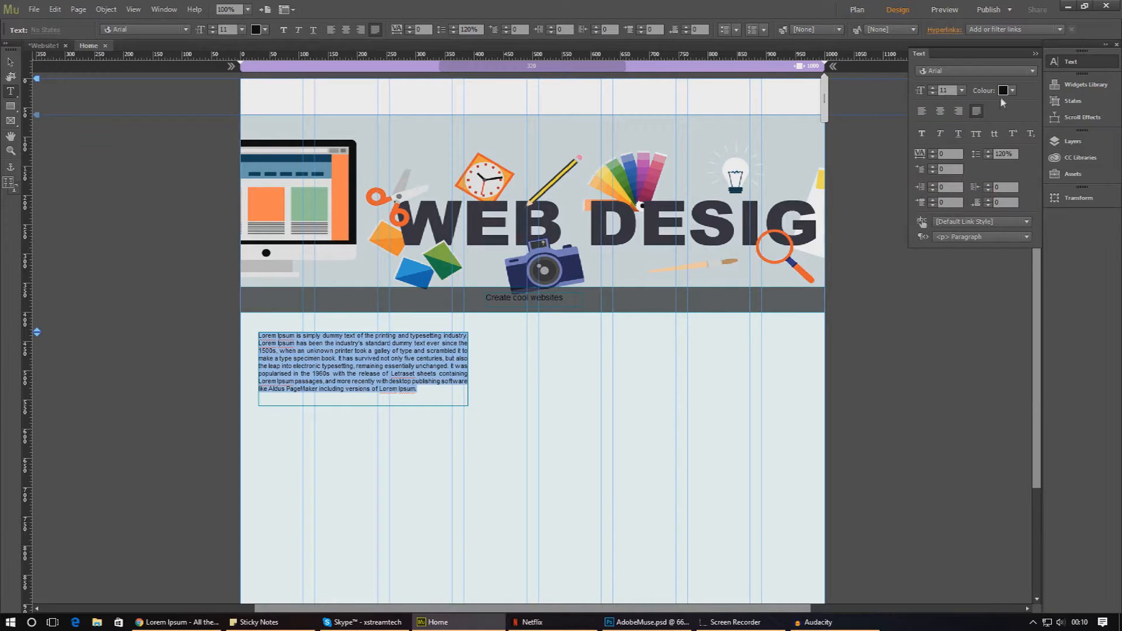
# Pick blue for the Lorem Ipsum paragraph in the text colour picker and close it
pyautogui.click(1003, 90)
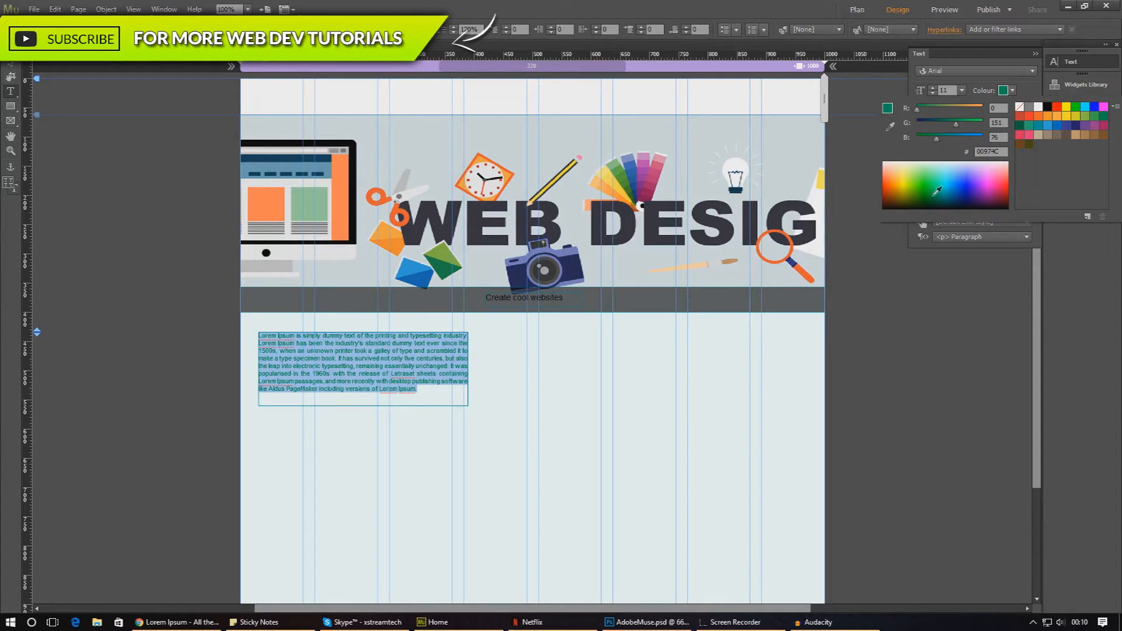
pyautogui.click(951, 179)
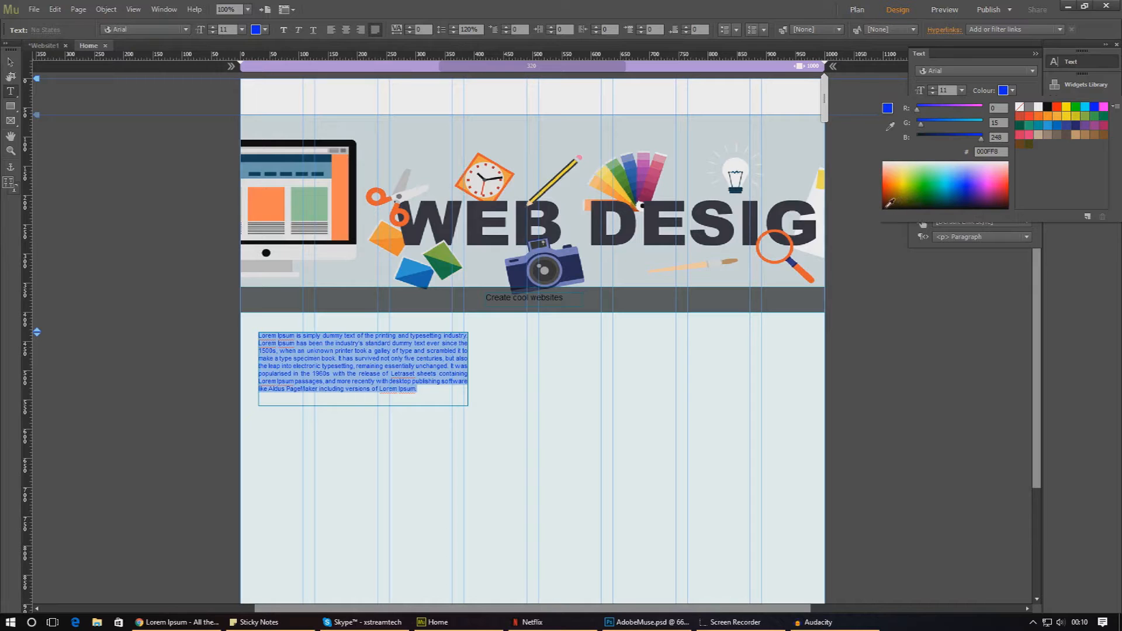
pyautogui.click(1038, 107)
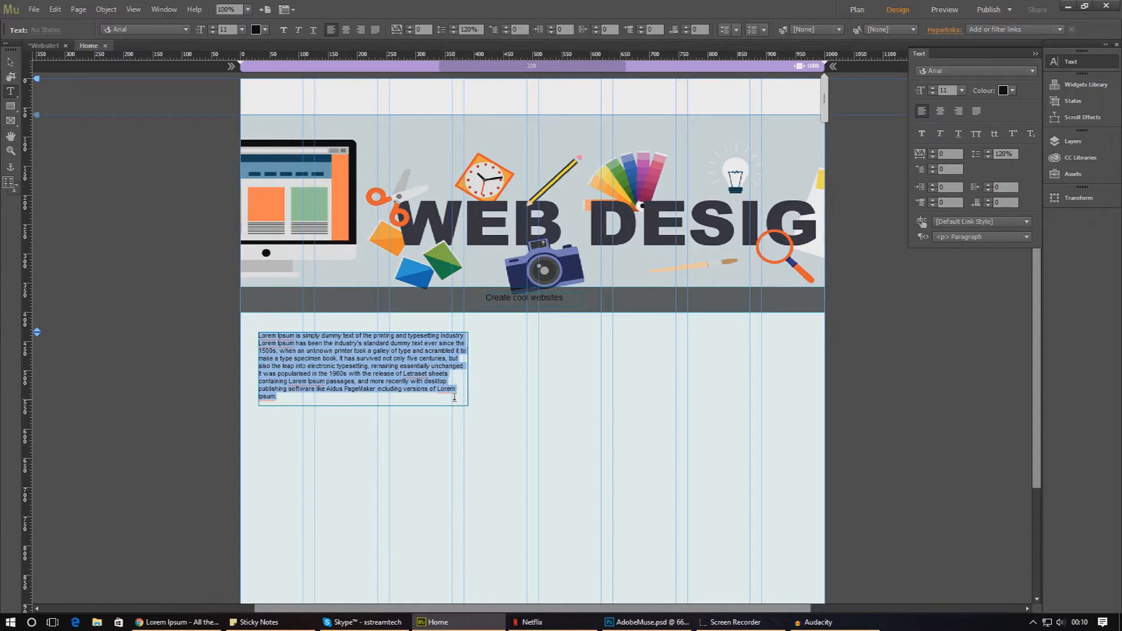
pyautogui.moveTo(502, 374)
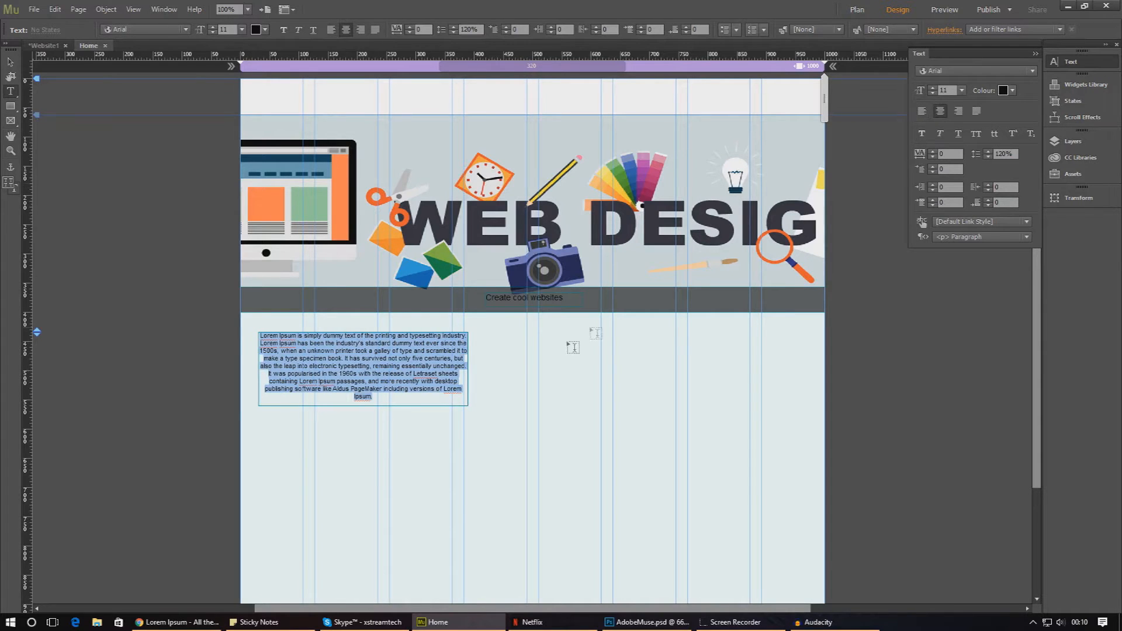
# Select the whole Lorem Ipsum paragraph in its frame and set it as a justified block
pyautogui.click(372, 397)
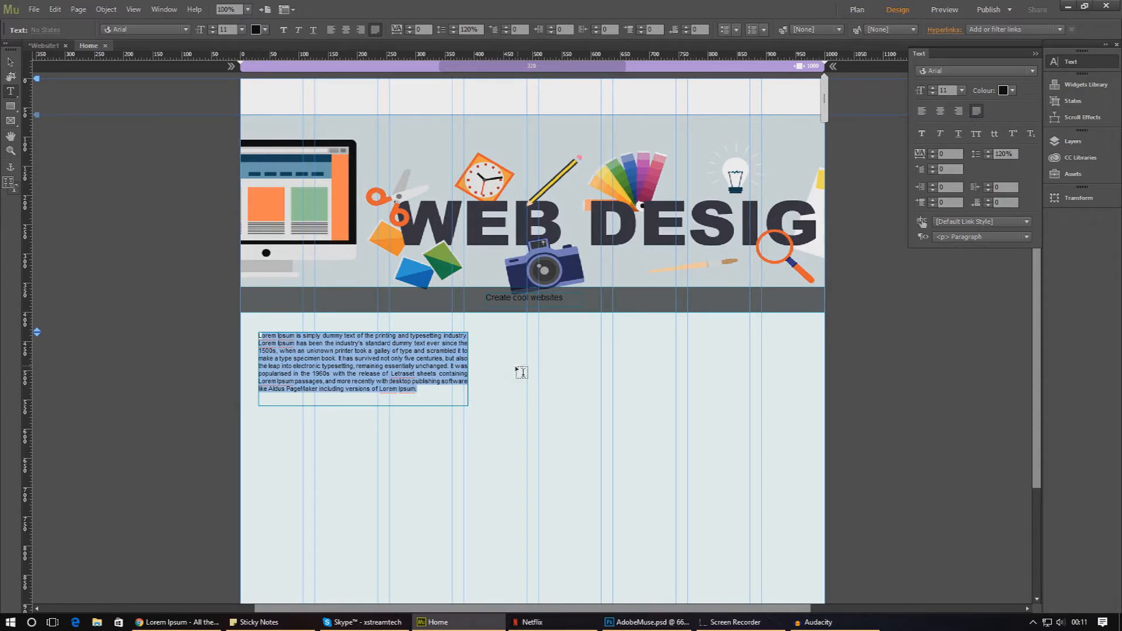
pyautogui.moveTo(445, 394)
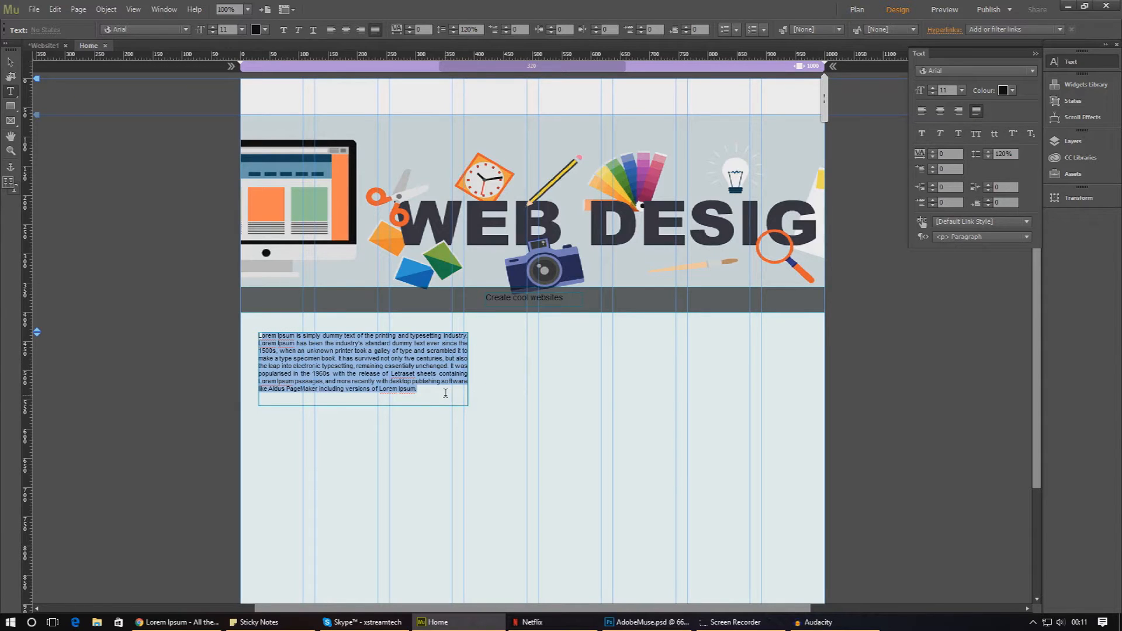
pyautogui.click(397, 389)
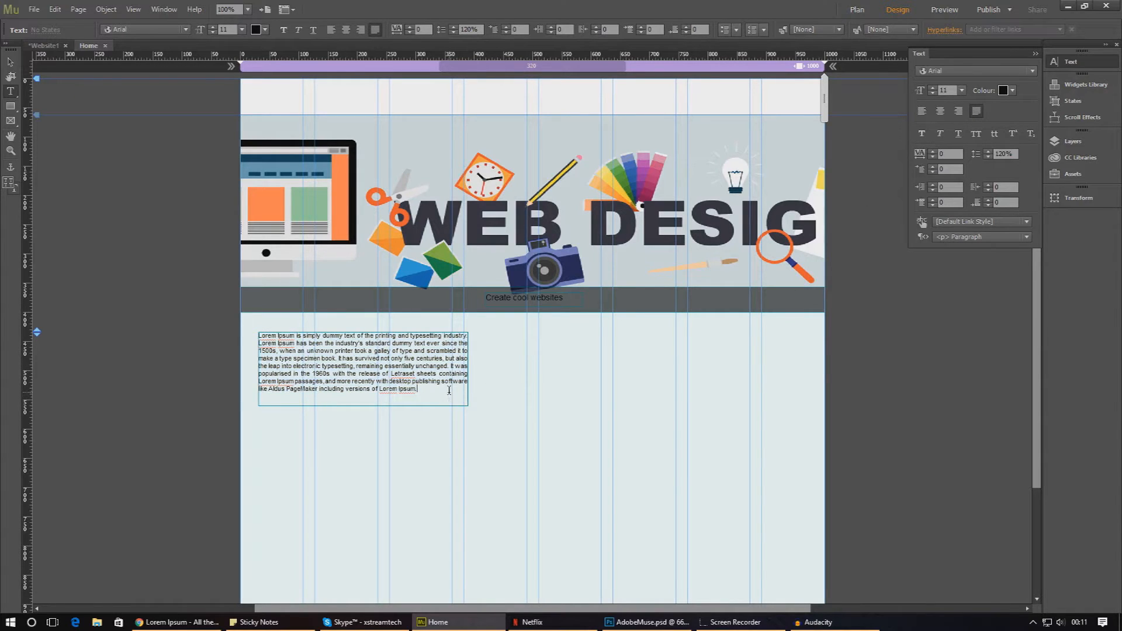
pyautogui.press('ctrl+a')
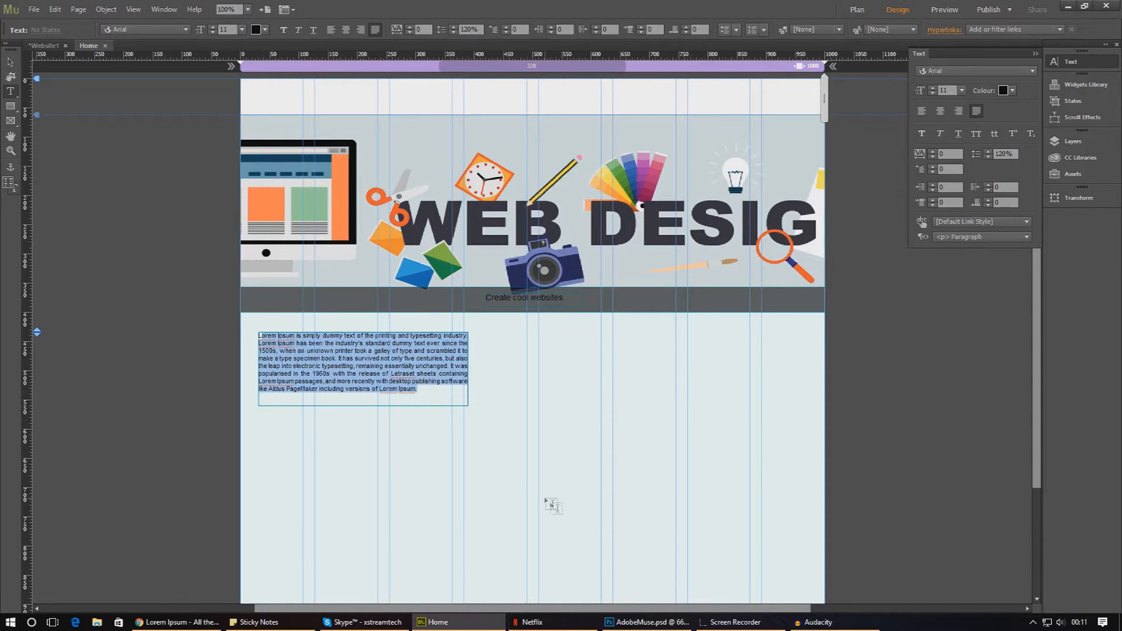
pyautogui.click(645, 622)
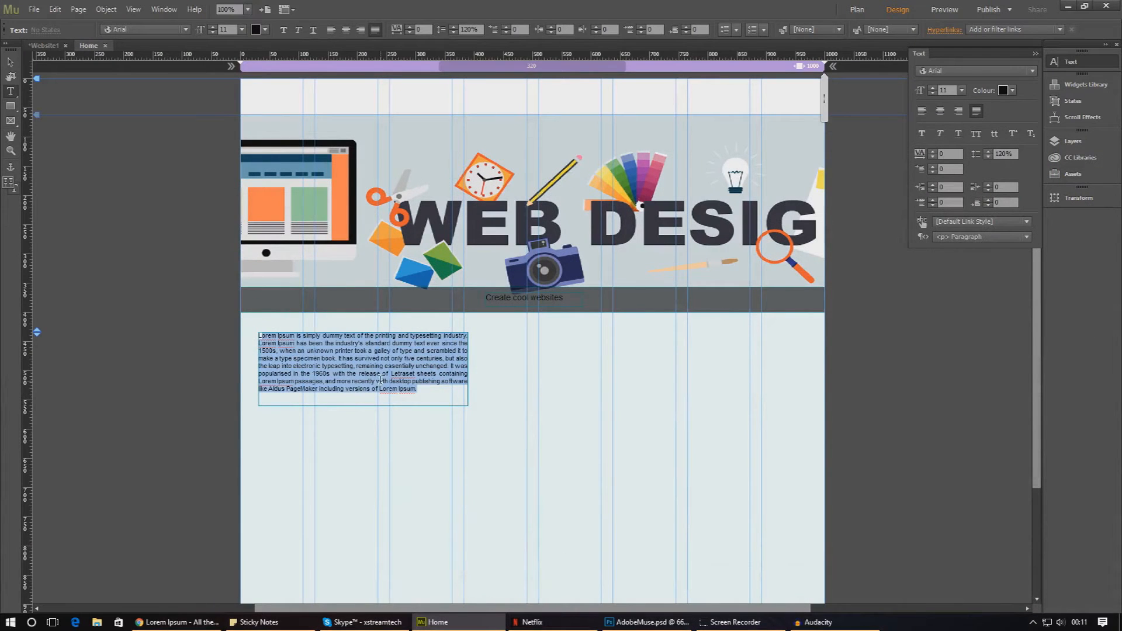
# Widen the Lorem Ipsum text frame and set its paragraph size to 18
pyautogui.click(11, 63)
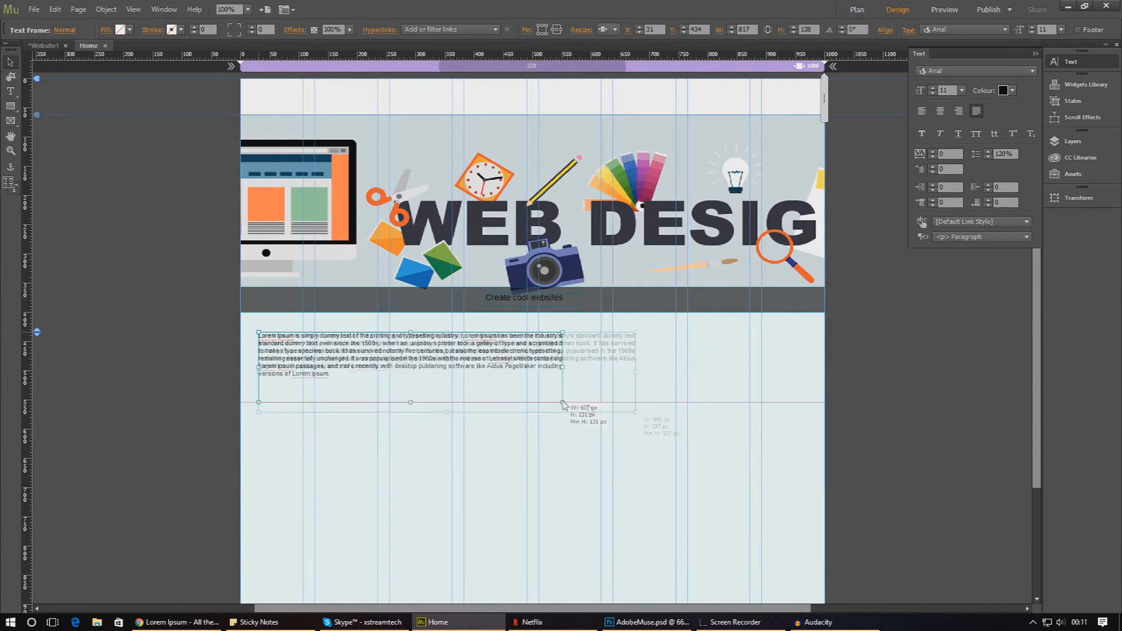
pyautogui.click(645, 621)
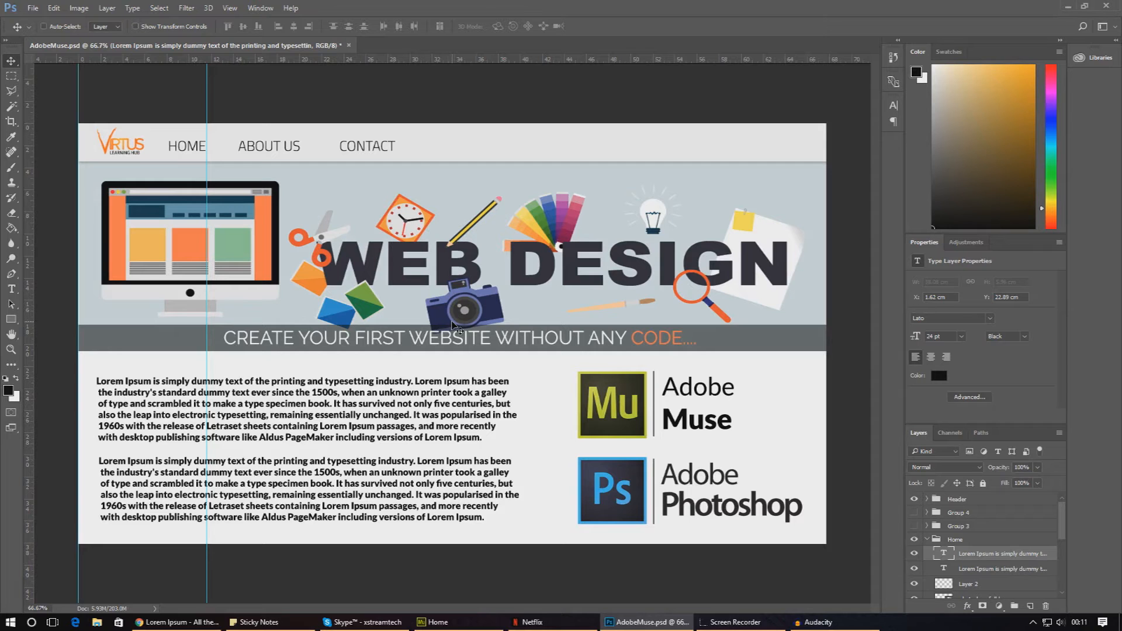
pyautogui.click(436, 620)
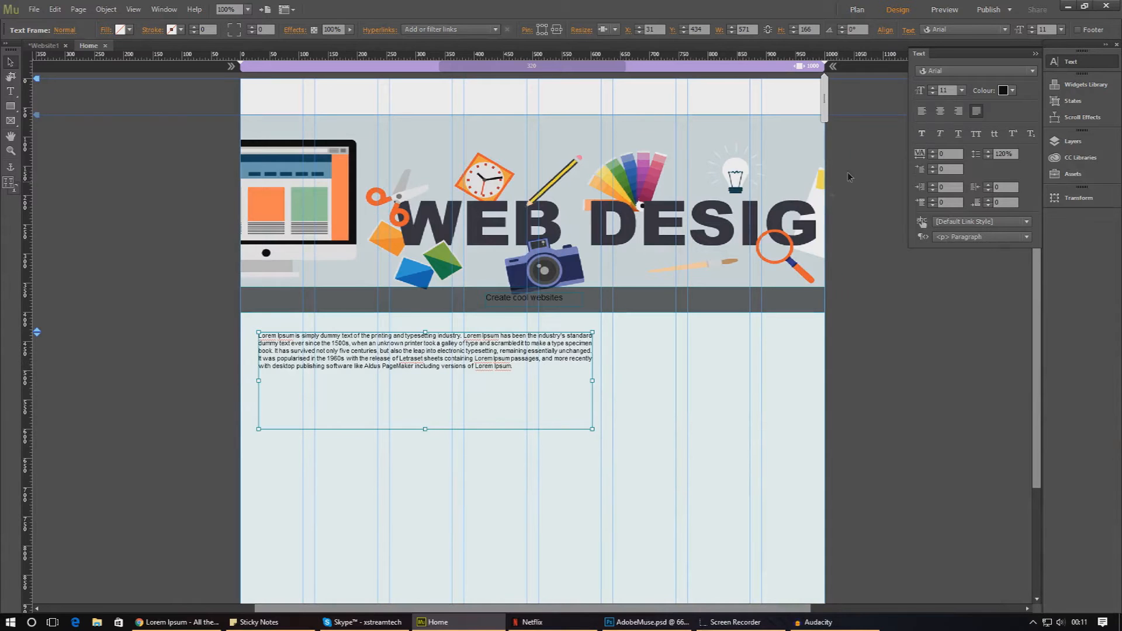
pyautogui.click(962, 90)
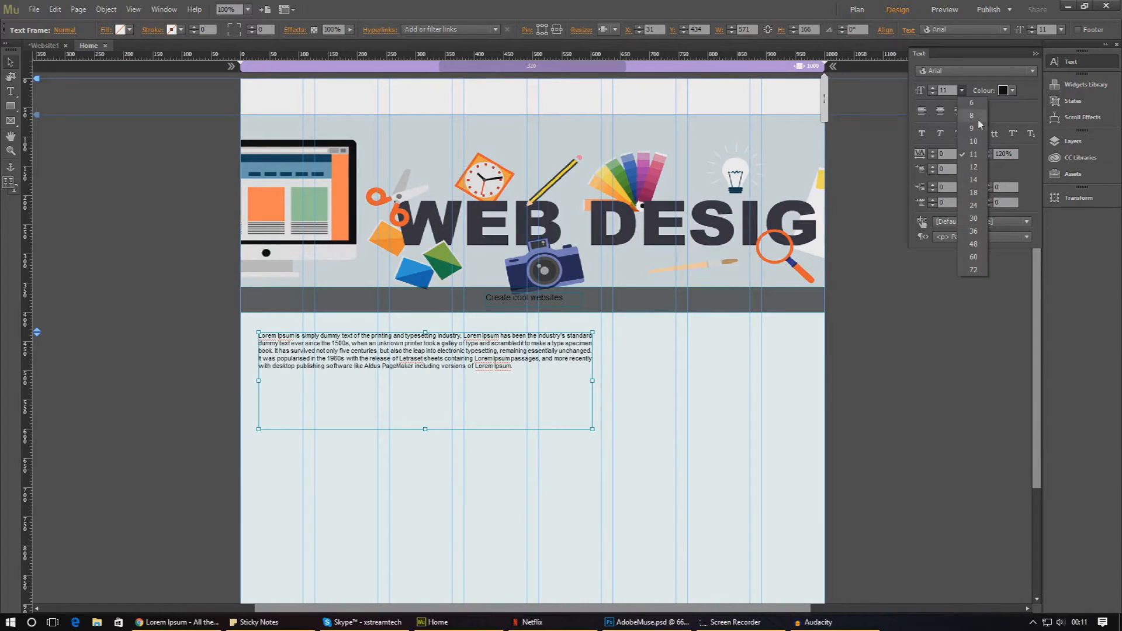
pyautogui.click(972, 205)
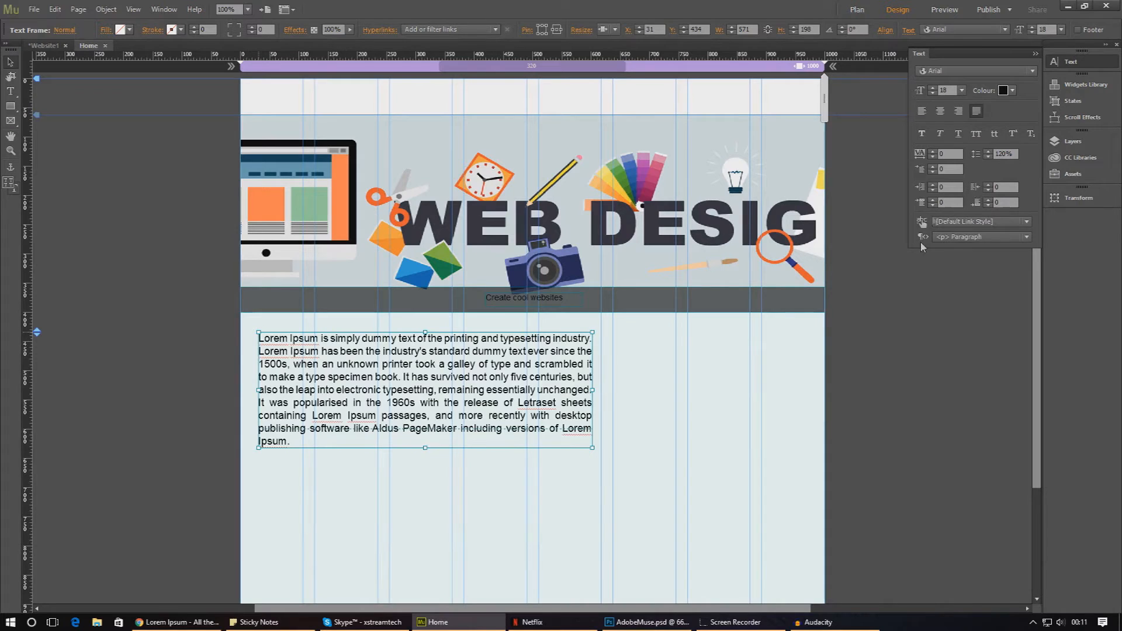
pyautogui.click(943, 9)
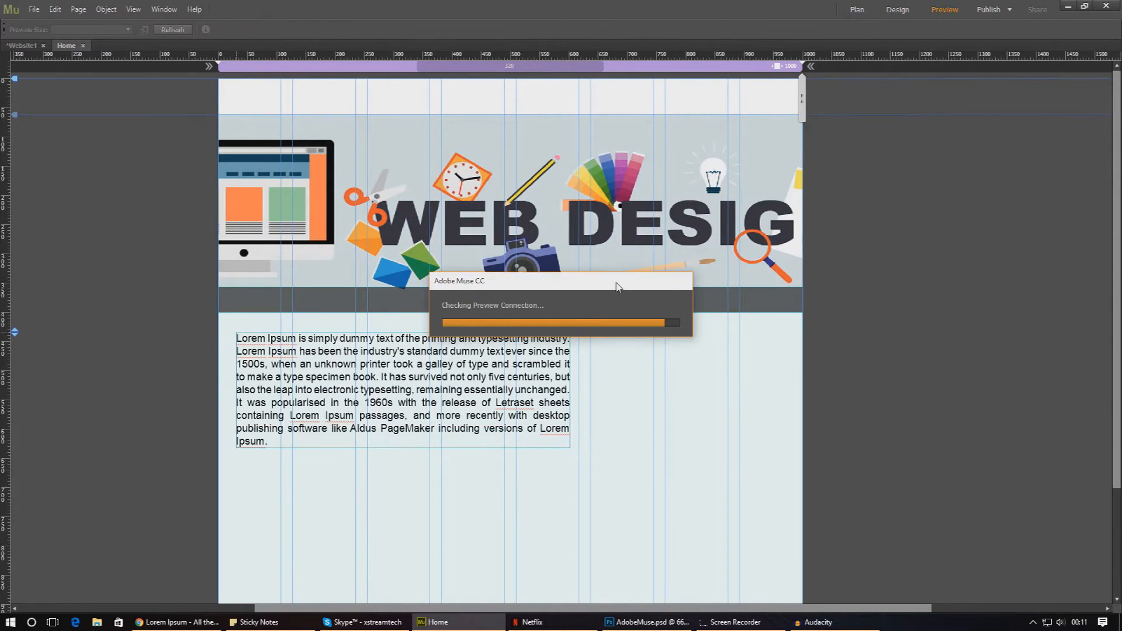
pyautogui.click(943, 9)
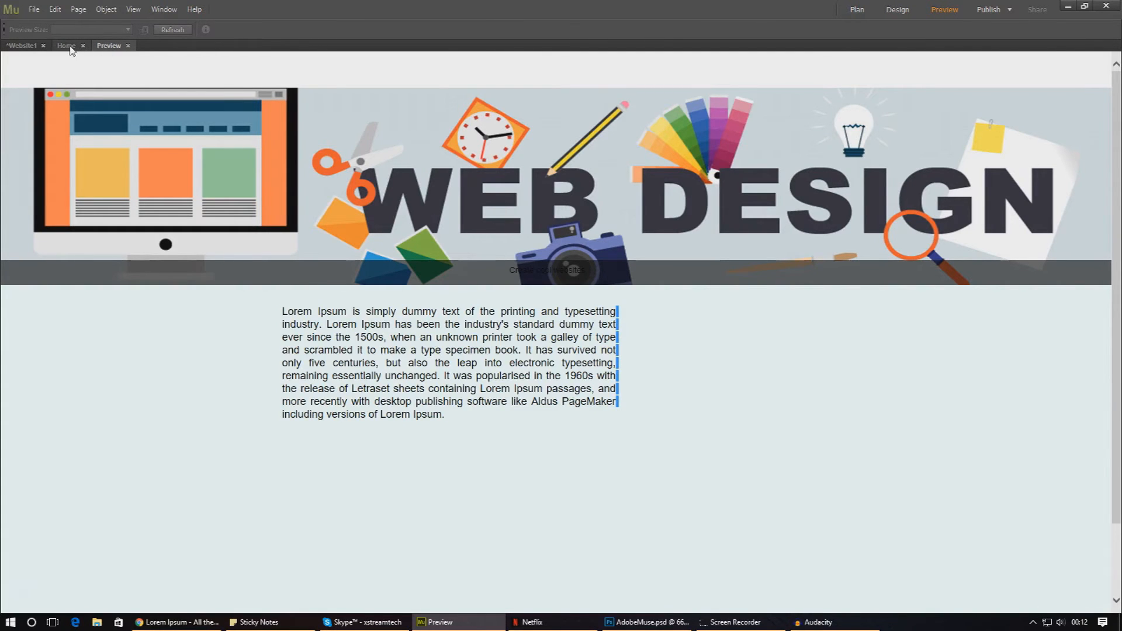
pyautogui.click(88, 45)
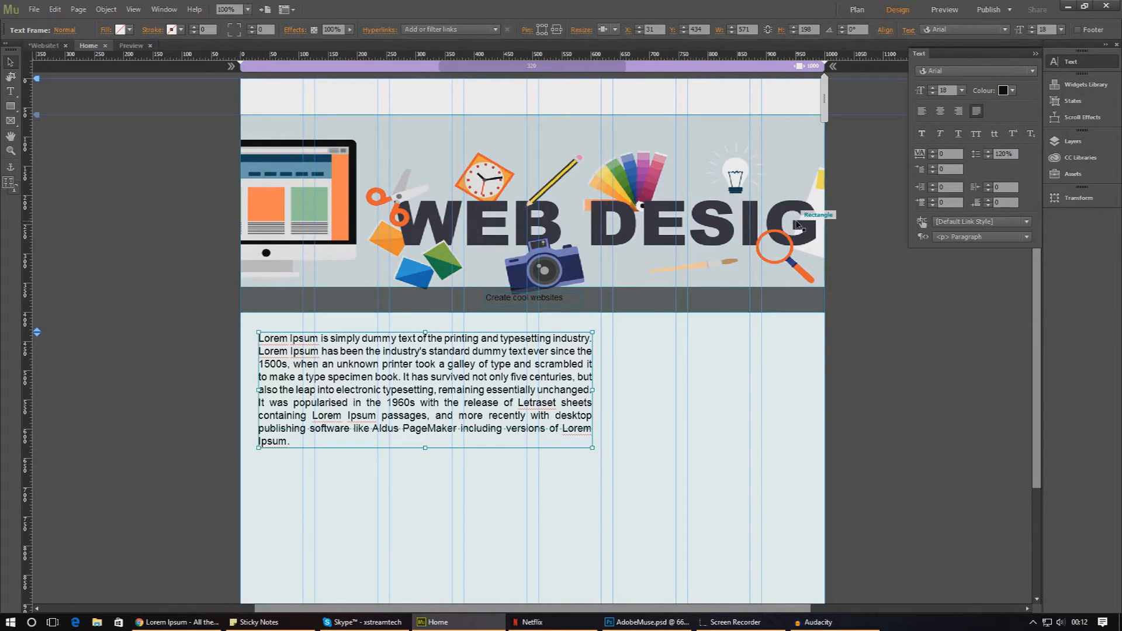
pyautogui.moveTo(928, 81)
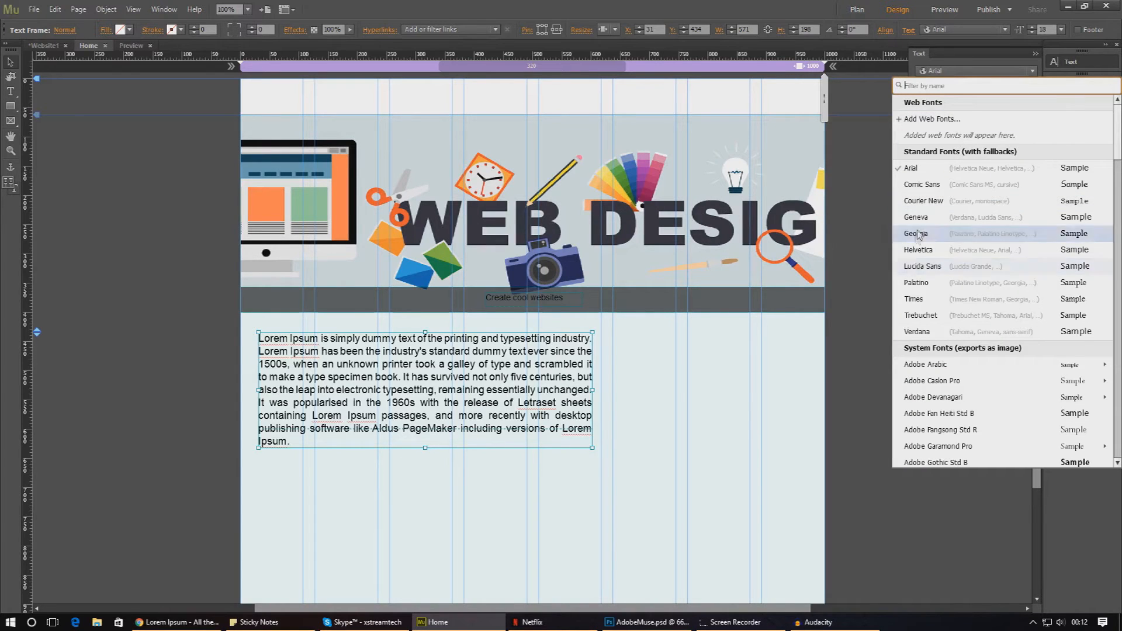
pyautogui.moveTo(944, 135)
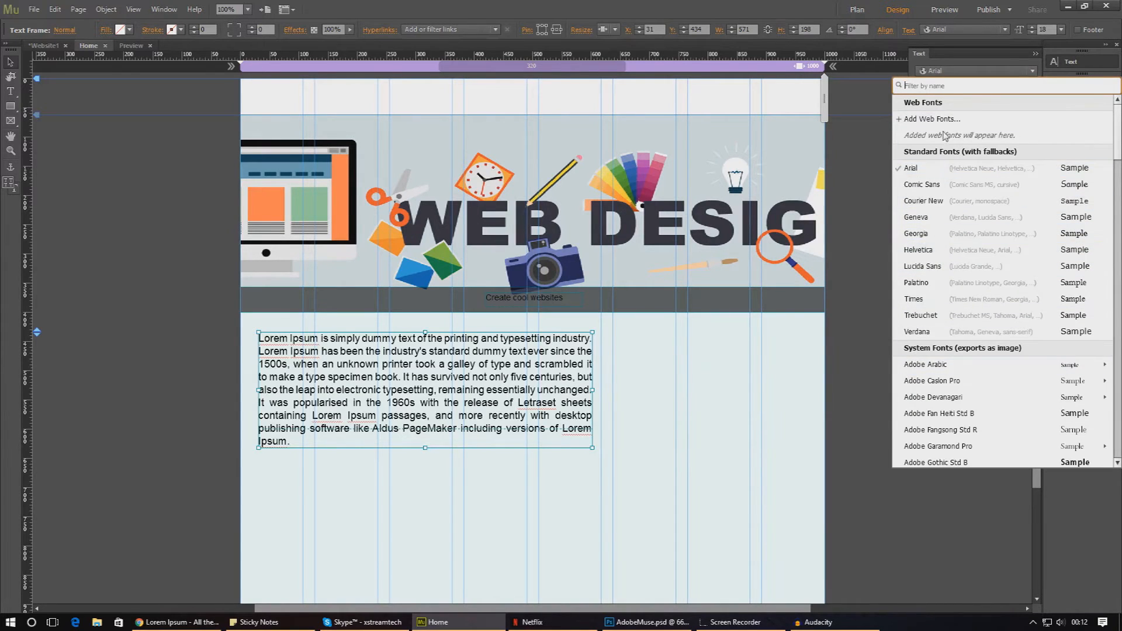
# Scroll the font list to System Fonts and set the paragraph font to Lato
pyautogui.scroll(-3)
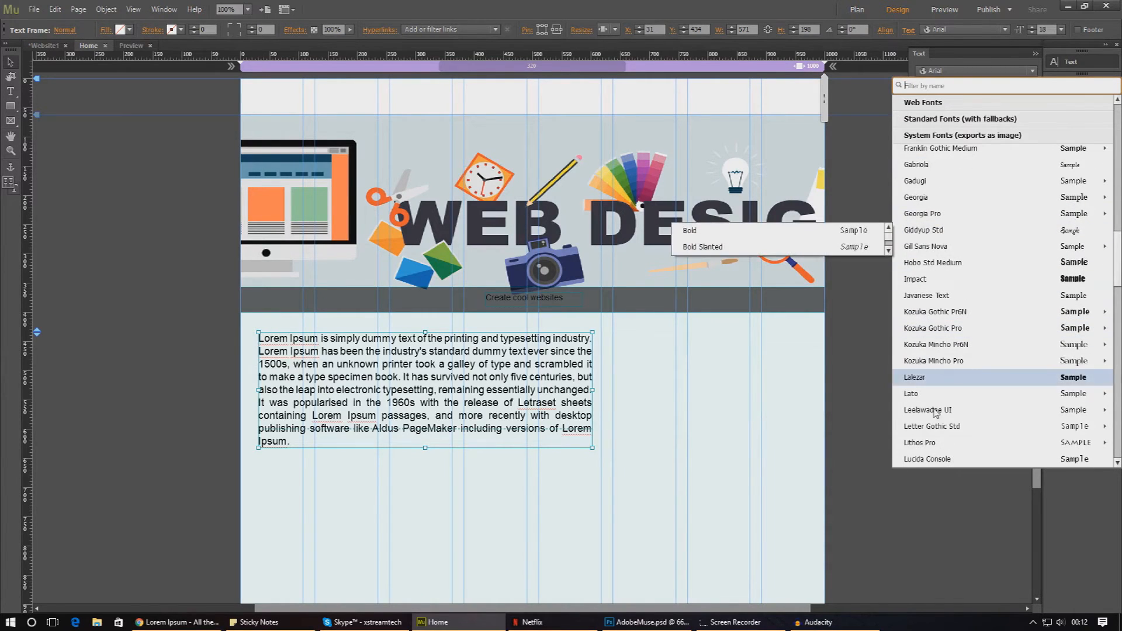
pyautogui.moveTo(923, 394)
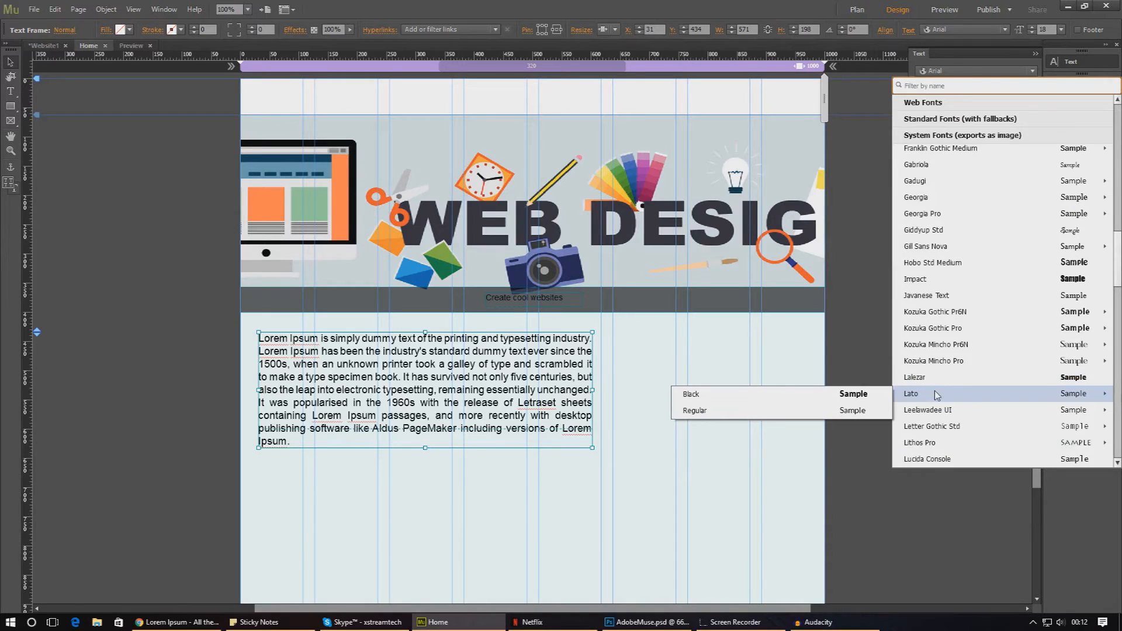
pyautogui.moveTo(909, 395)
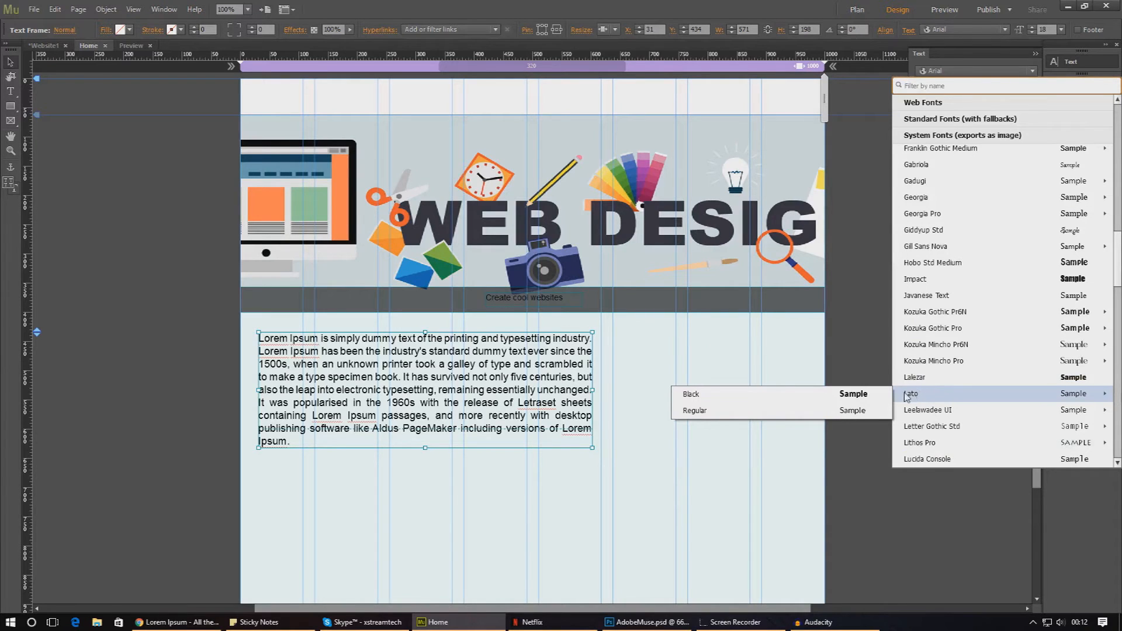
pyautogui.click(910, 393)
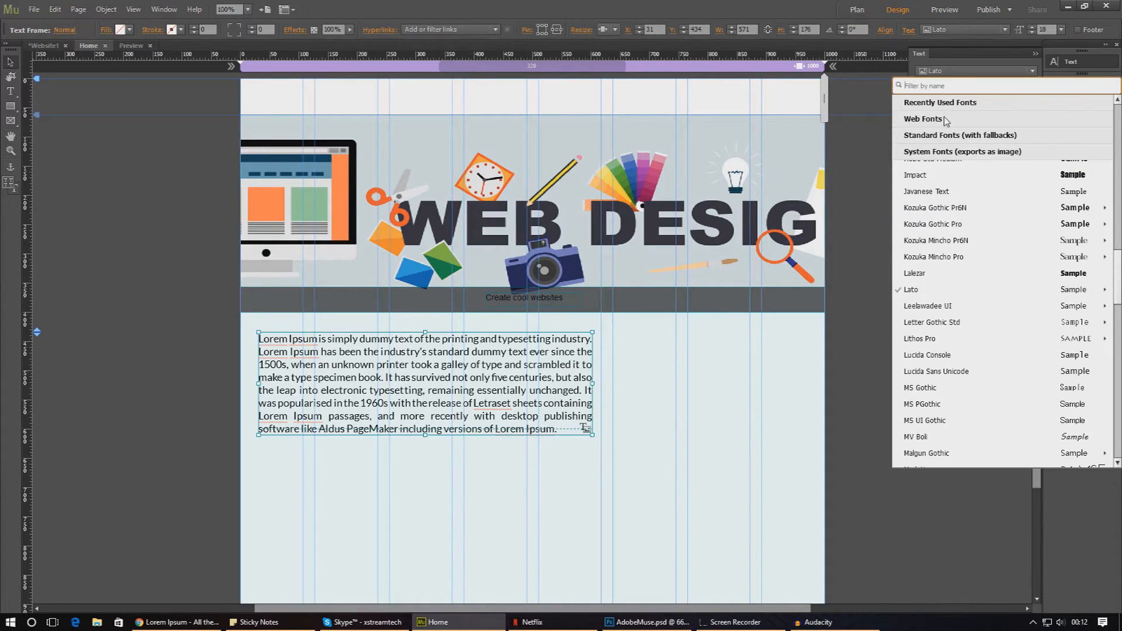
pyautogui.moveTo(933, 208)
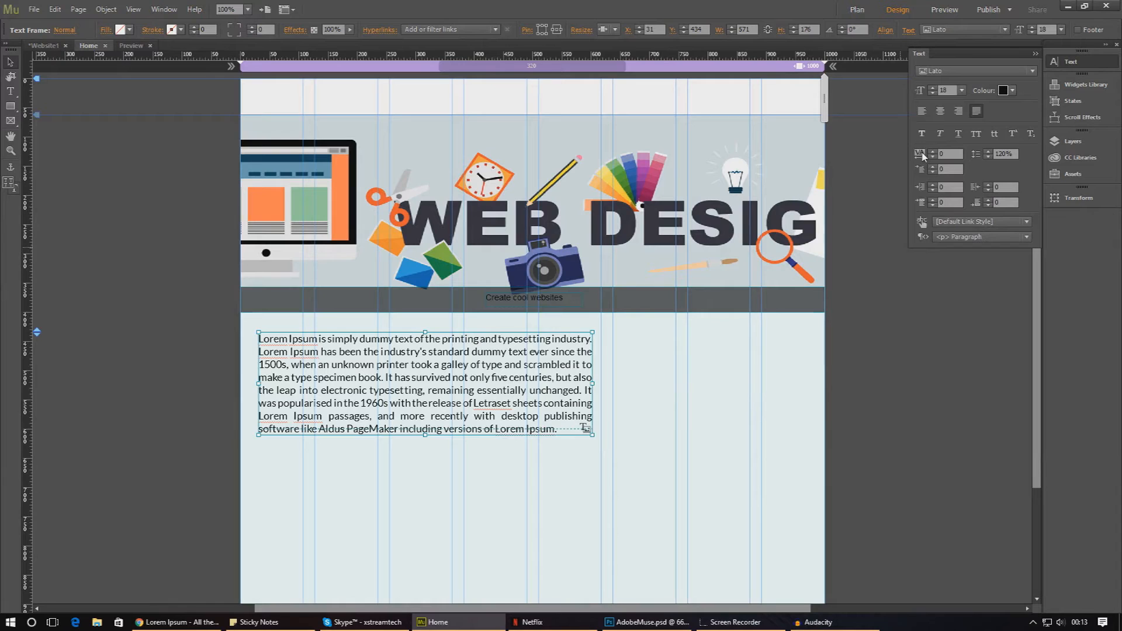
pyautogui.moveTo(922, 161)
pyautogui.write('16')
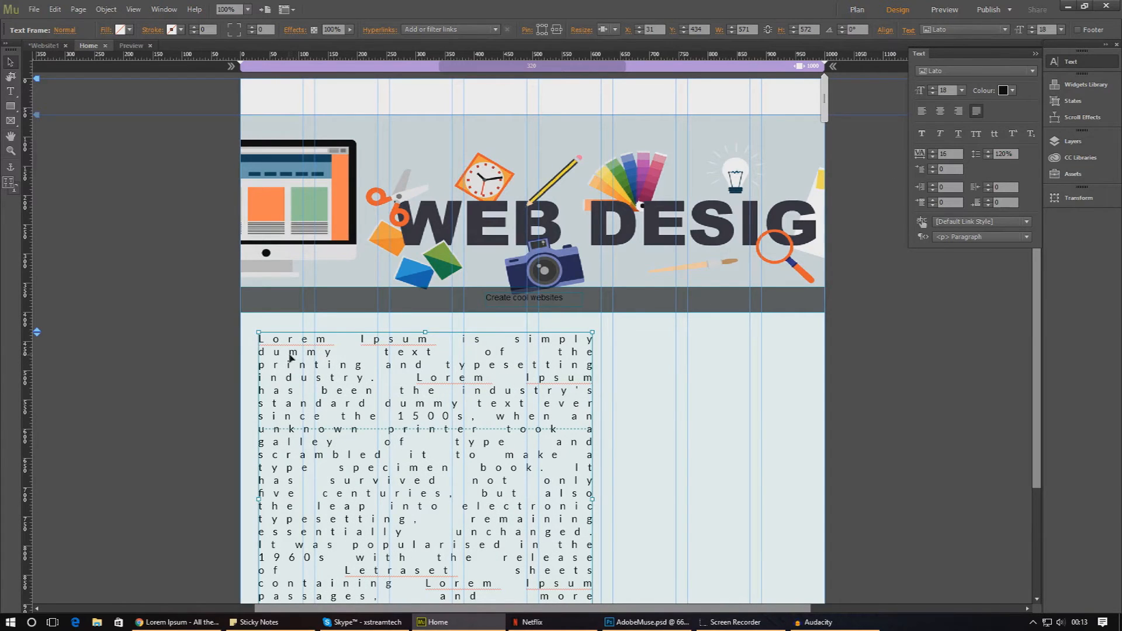
pyautogui.tripleClick(949, 154)
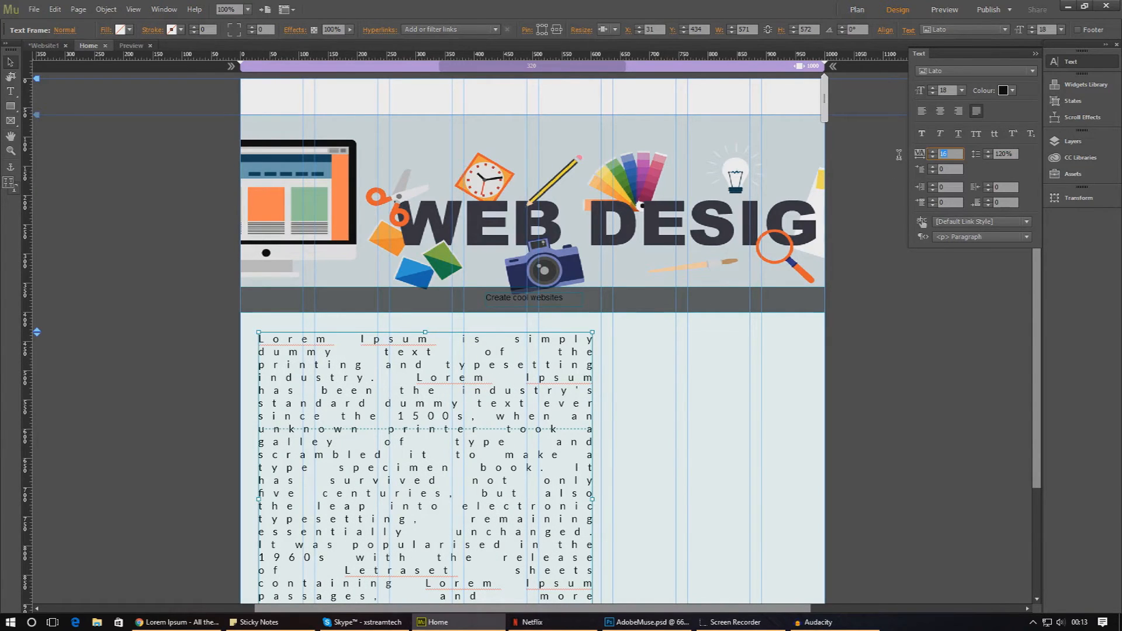
pyautogui.tripleClick(944, 153)
pyautogui.write('0')
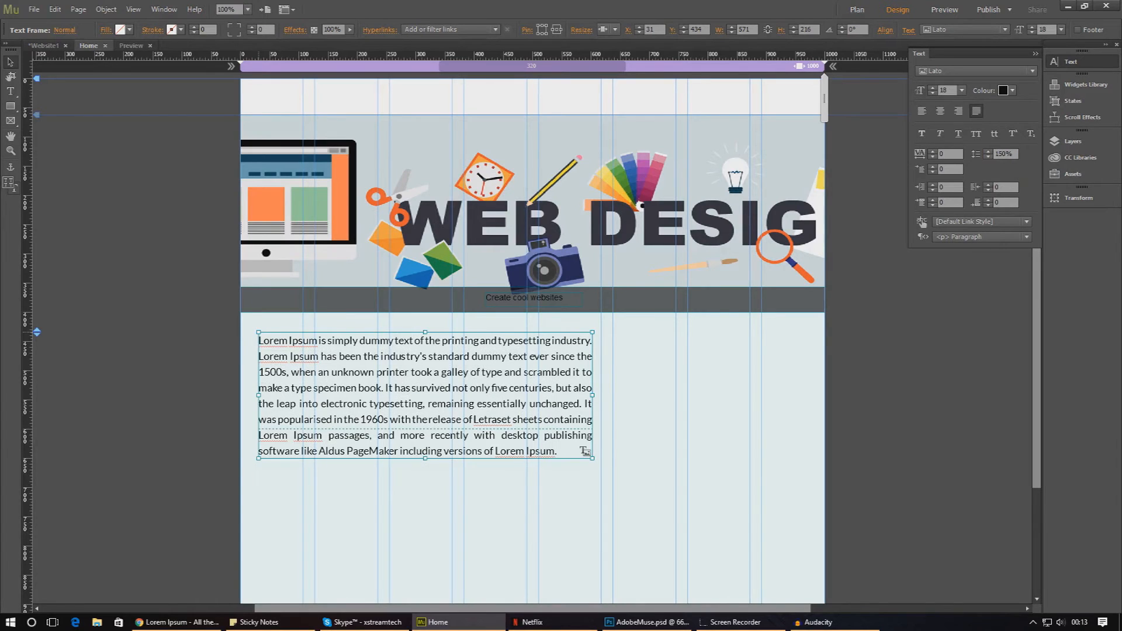
pyautogui.moveTo(236, 411)
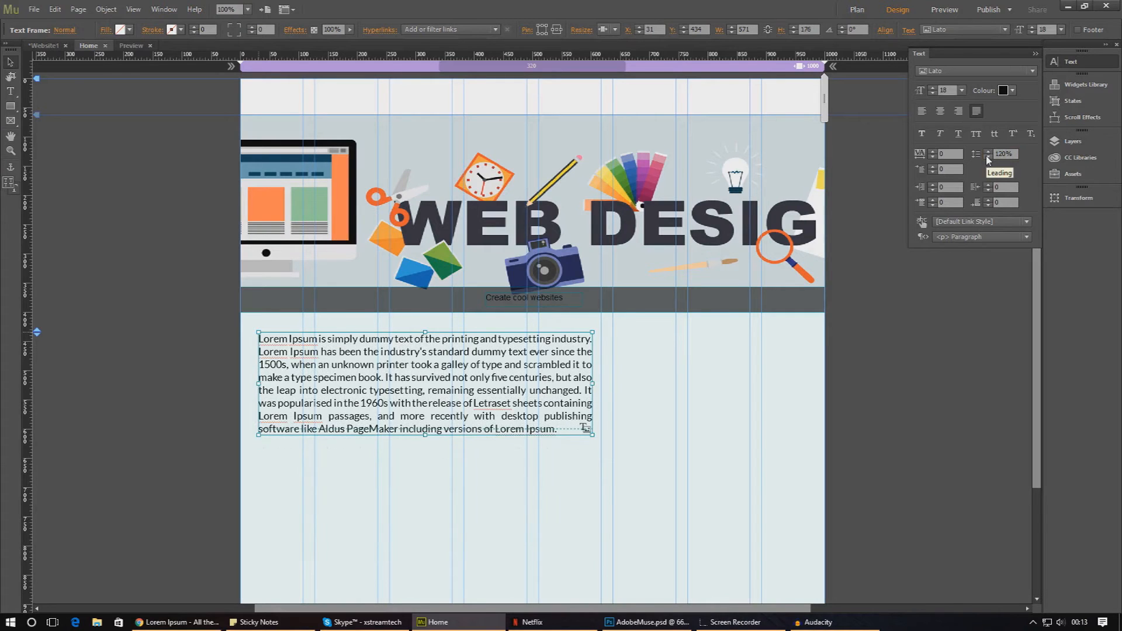
pyautogui.moveTo(924, 169)
pyautogui.write('15')
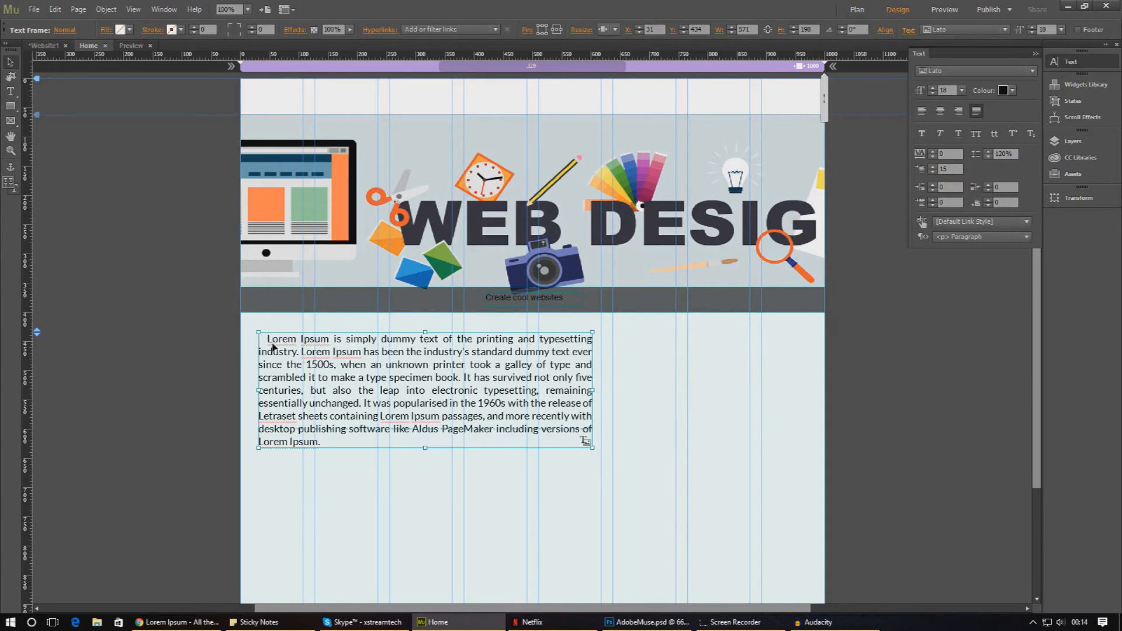
pyautogui.click(948, 168)
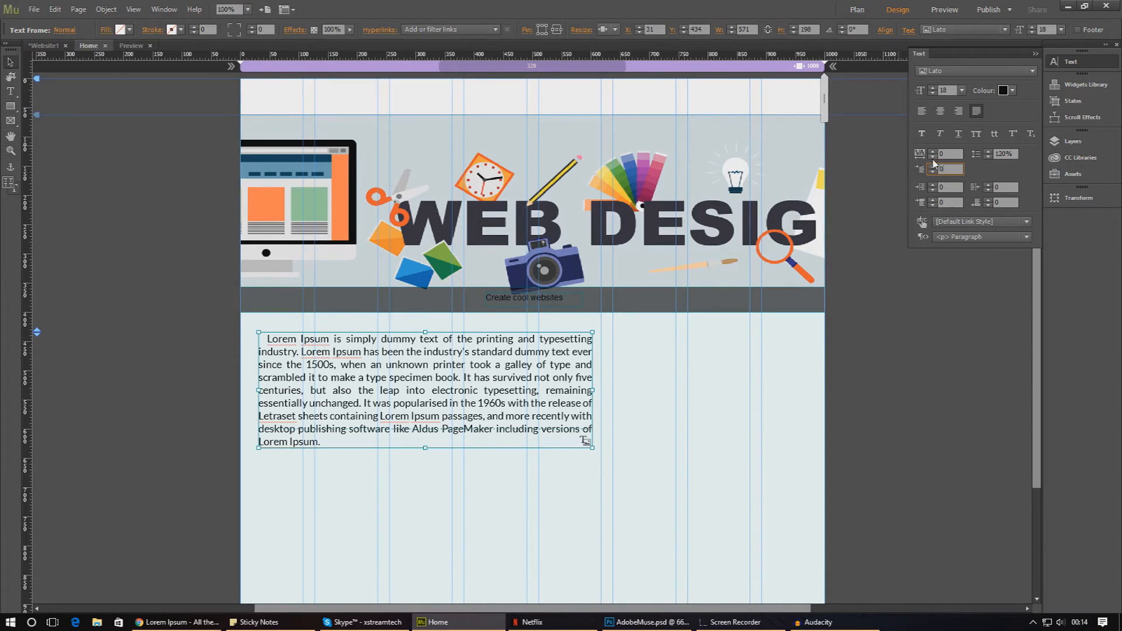
pyautogui.moveTo(944, 167)
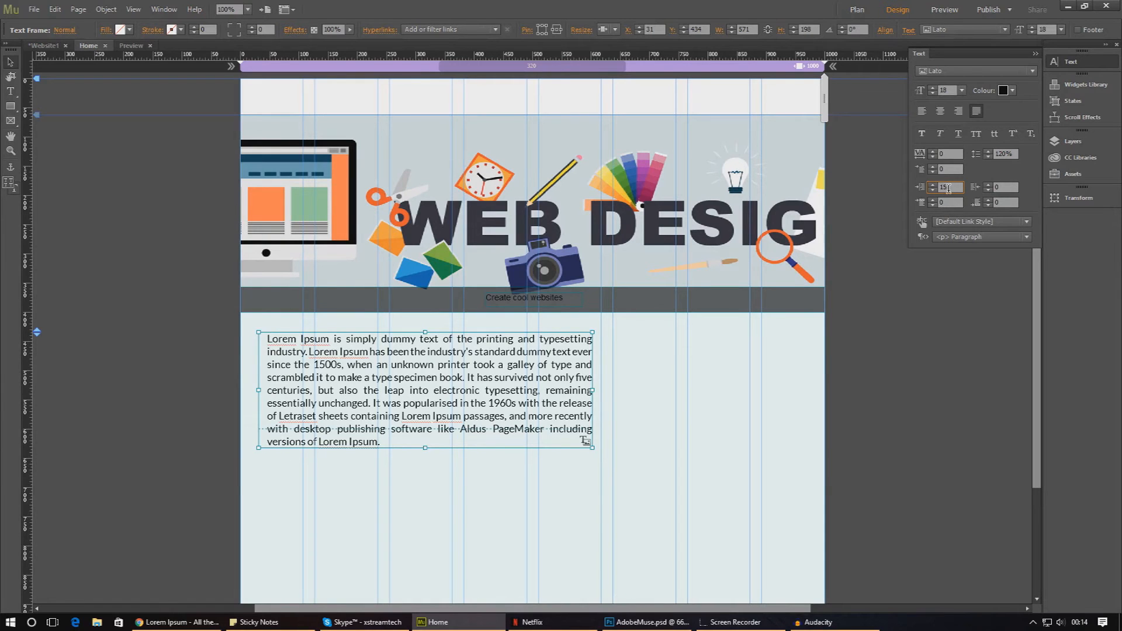
pyautogui.moveTo(1000, 187)
pyautogui.write('0')
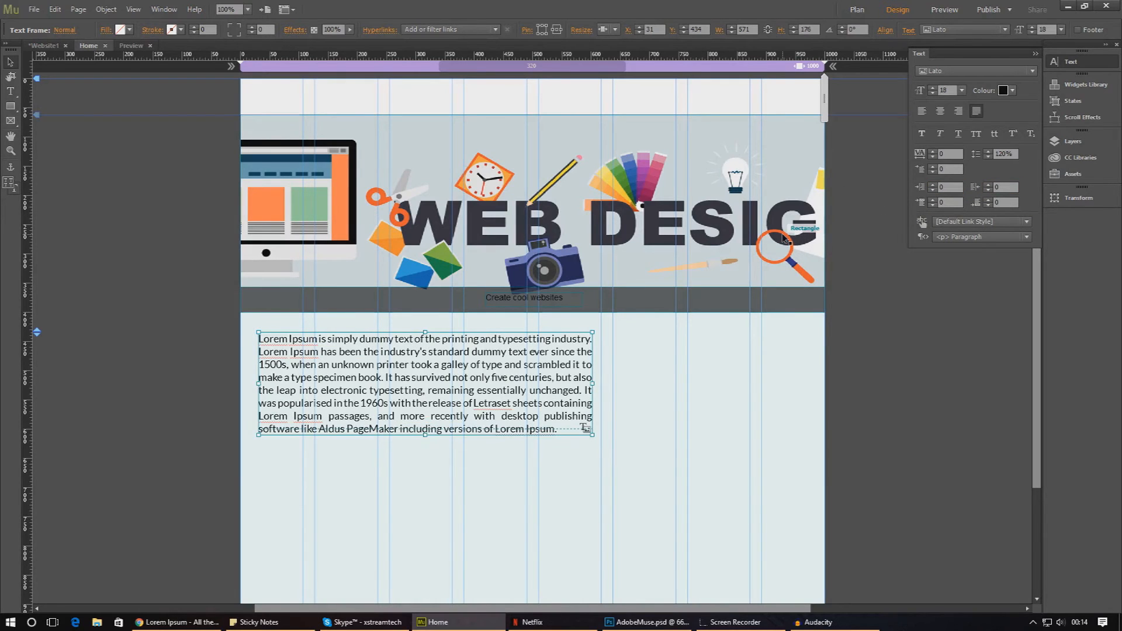
pyautogui.moveTo(907, 226)
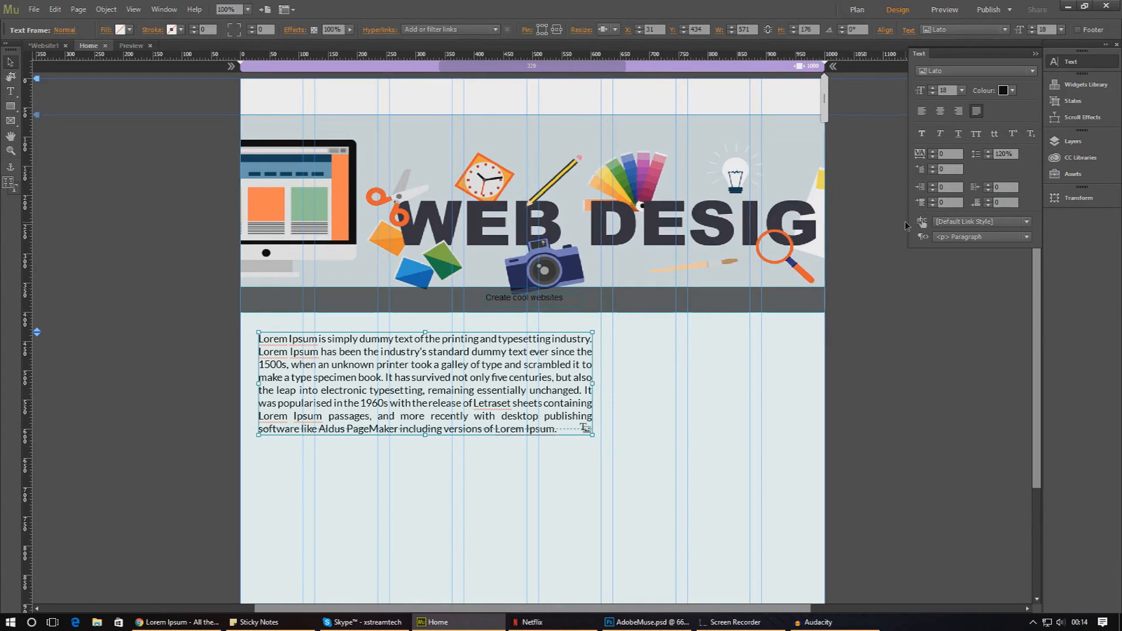
pyautogui.moveTo(570, 408)
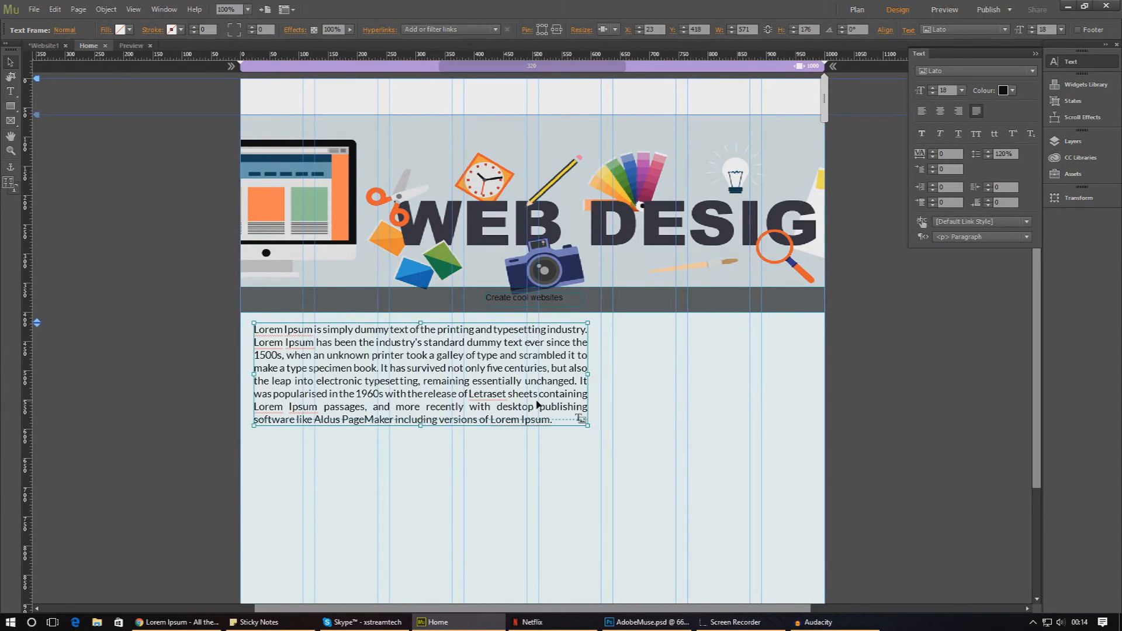
pyautogui.moveTo(556, 421)
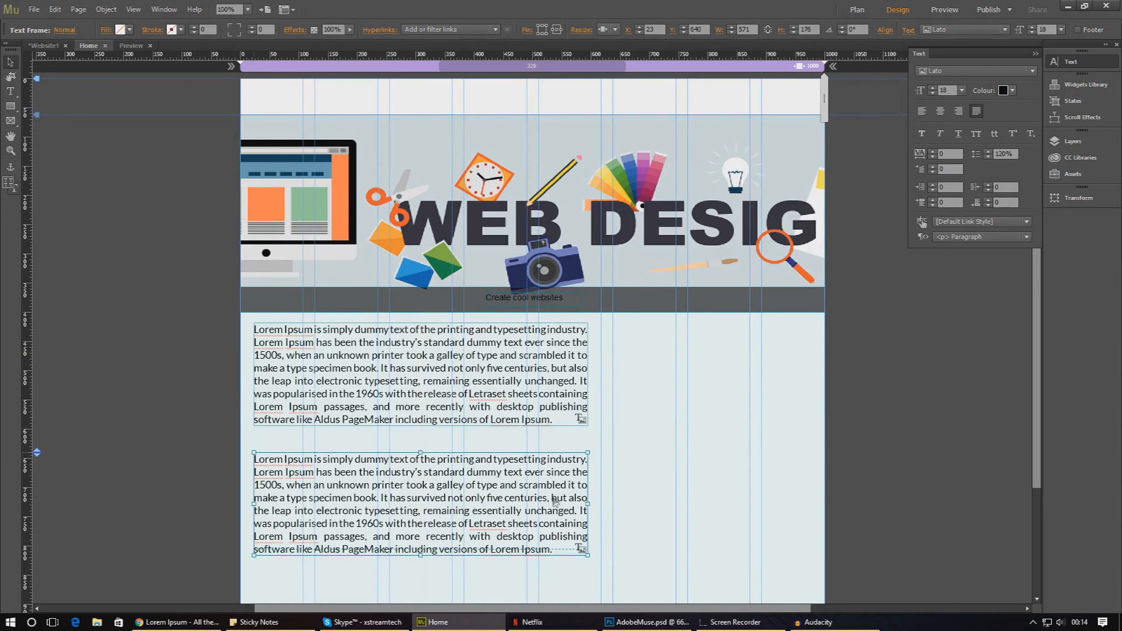
# Zoom into the Photoshop mockup's subtitle line for reference, then return to the Muse page
pyautogui.click(641, 621)
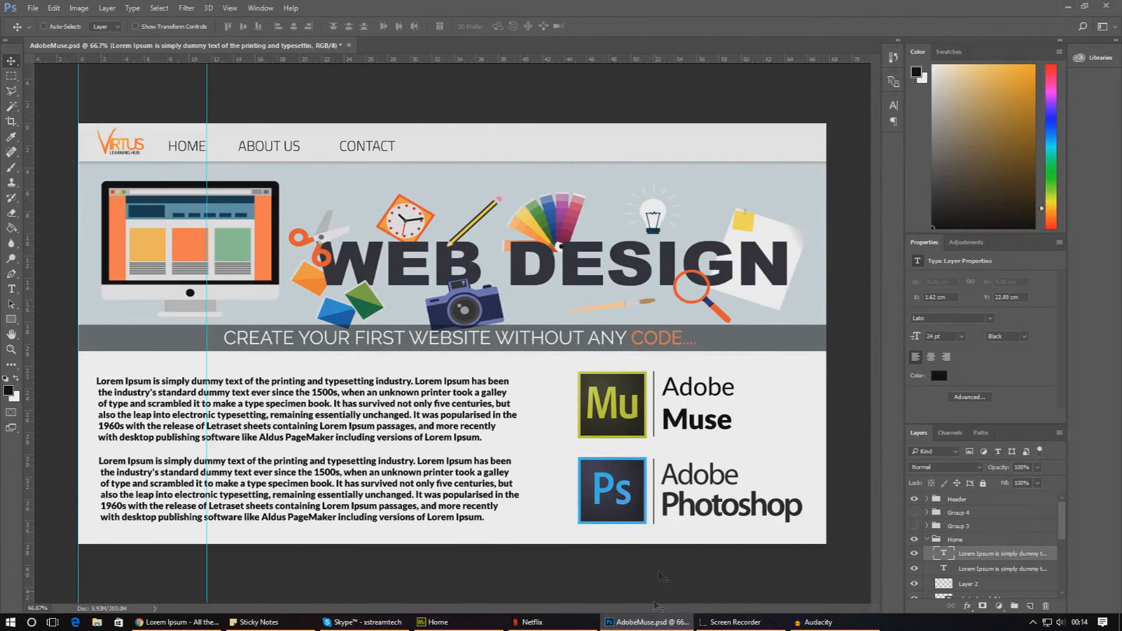
pyautogui.moveTo(486, 239)
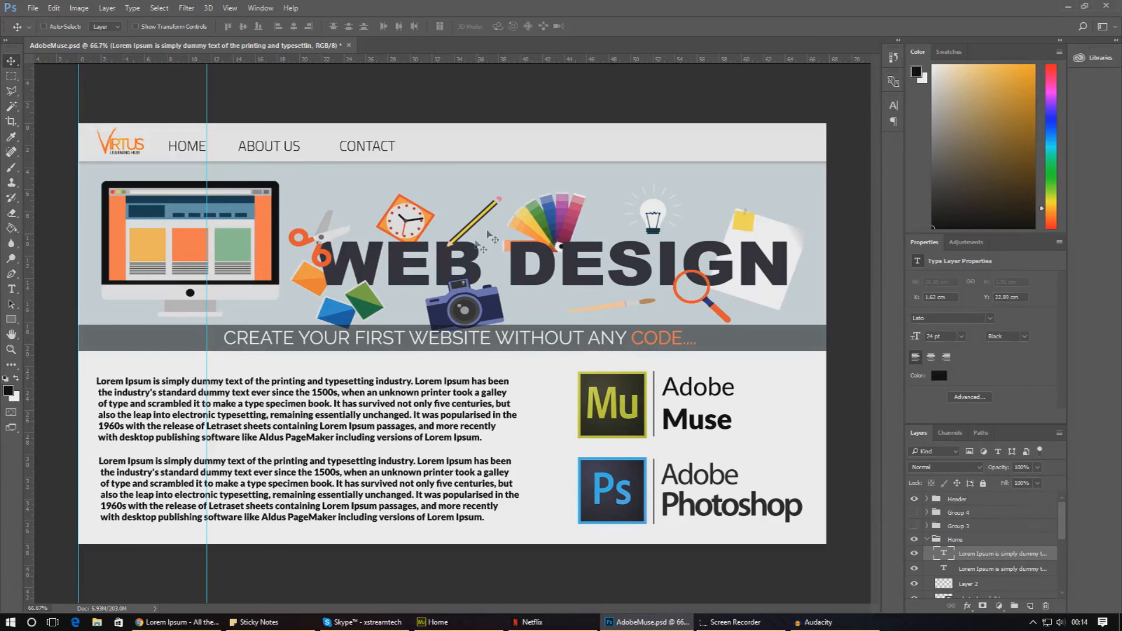
pyautogui.click(12, 350)
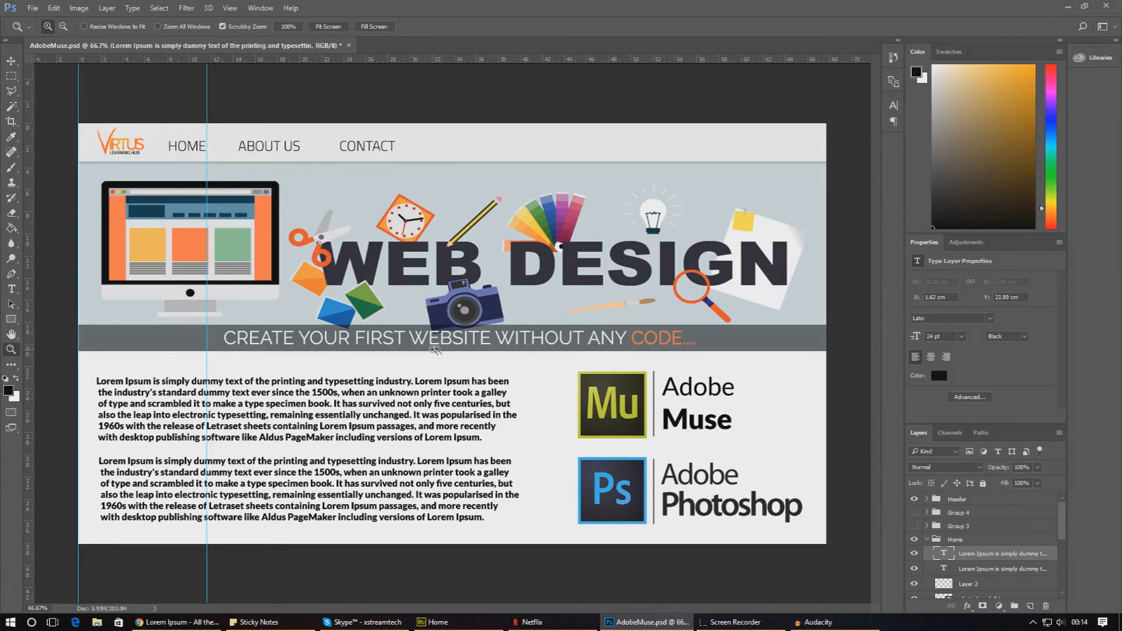
pyautogui.moveTo(526, 353)
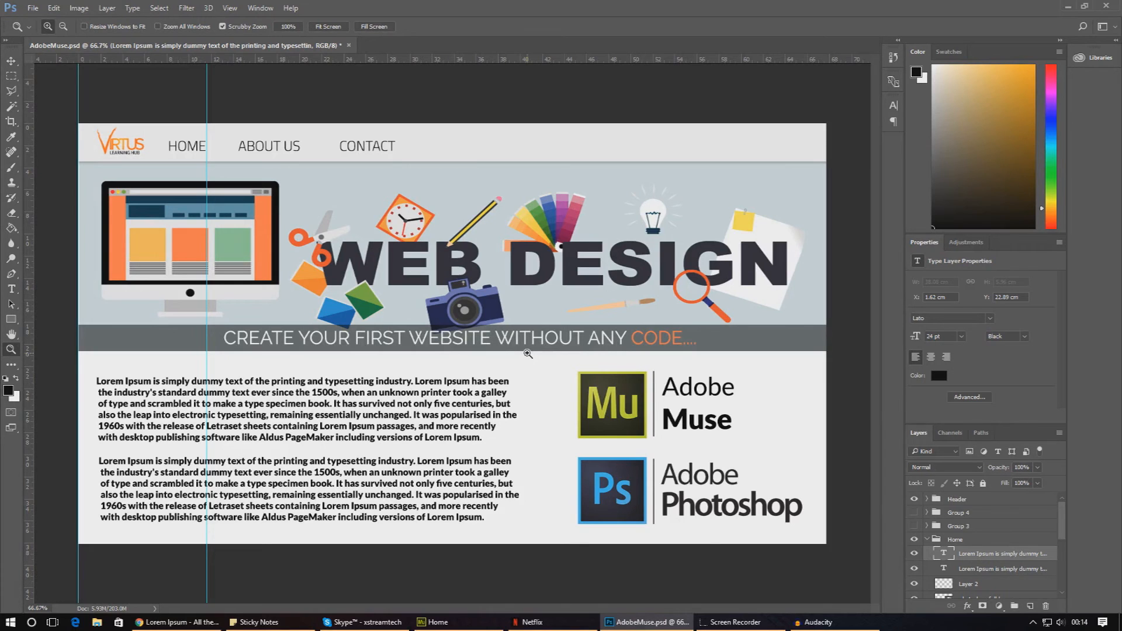
pyautogui.moveTo(568, 348)
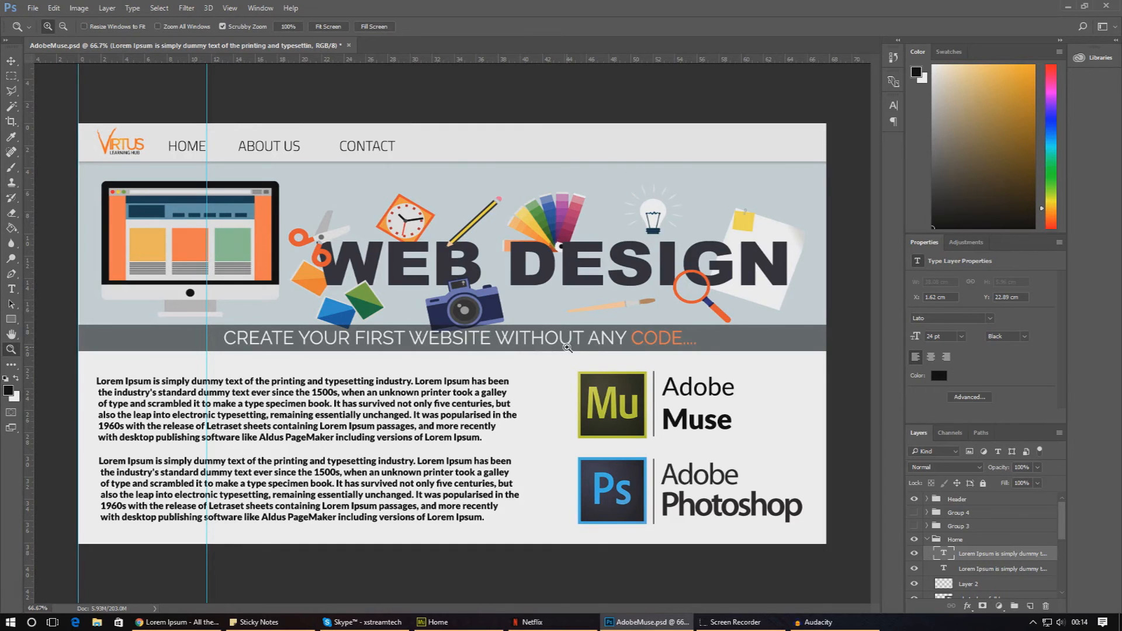
pyautogui.moveTo(1066, 6)
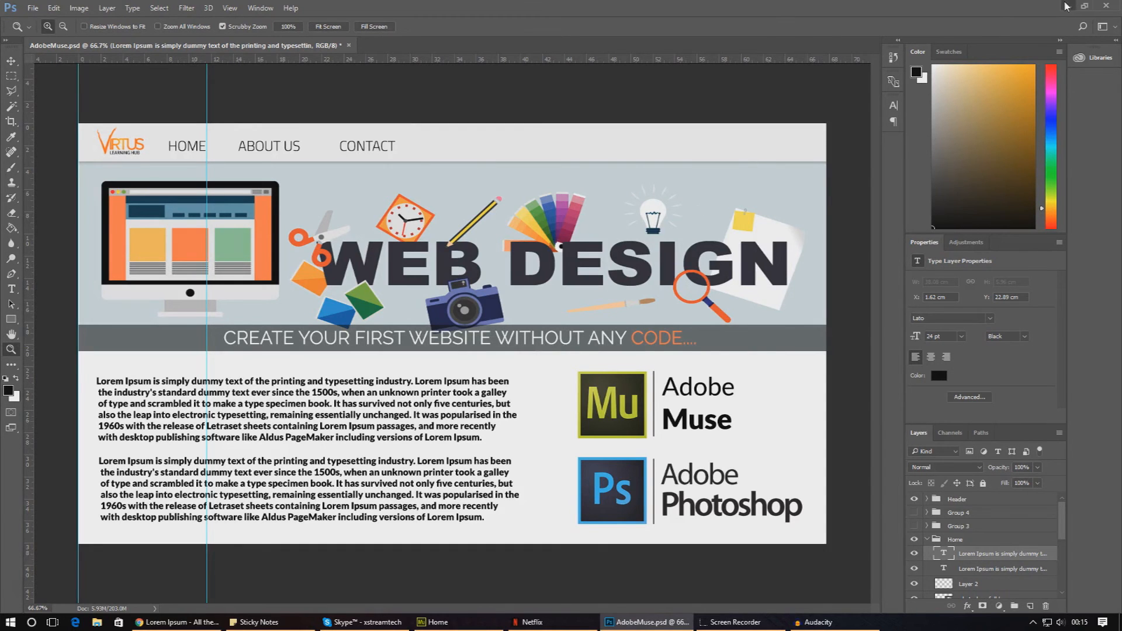
pyautogui.click(436, 620)
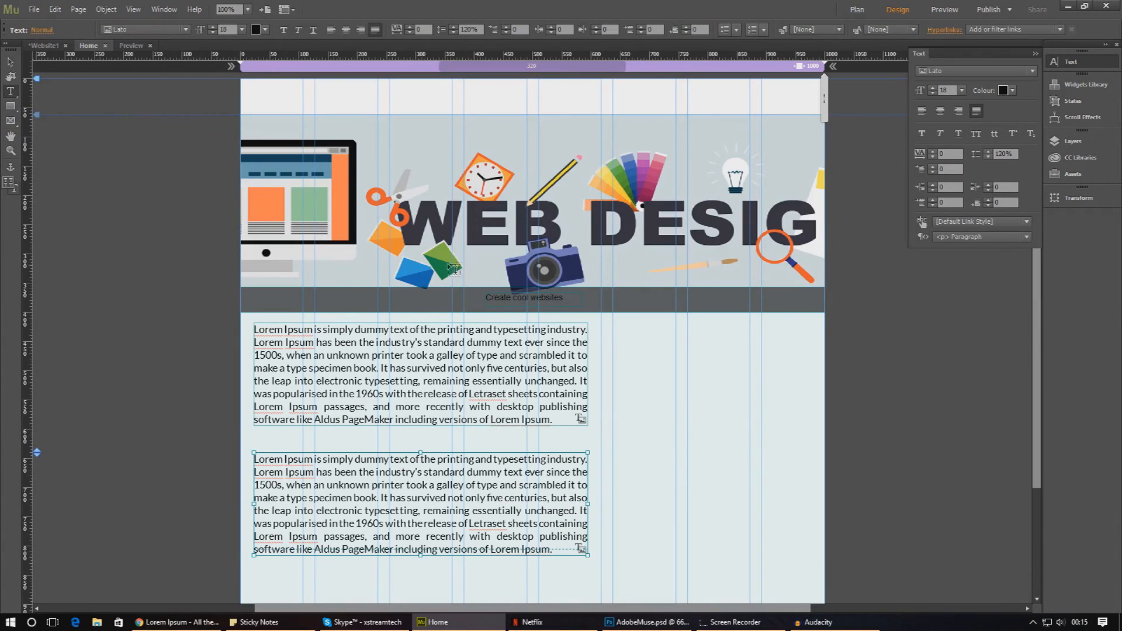
# Make the banner bar's subtitle text white at size 24
pyautogui.click(523, 297)
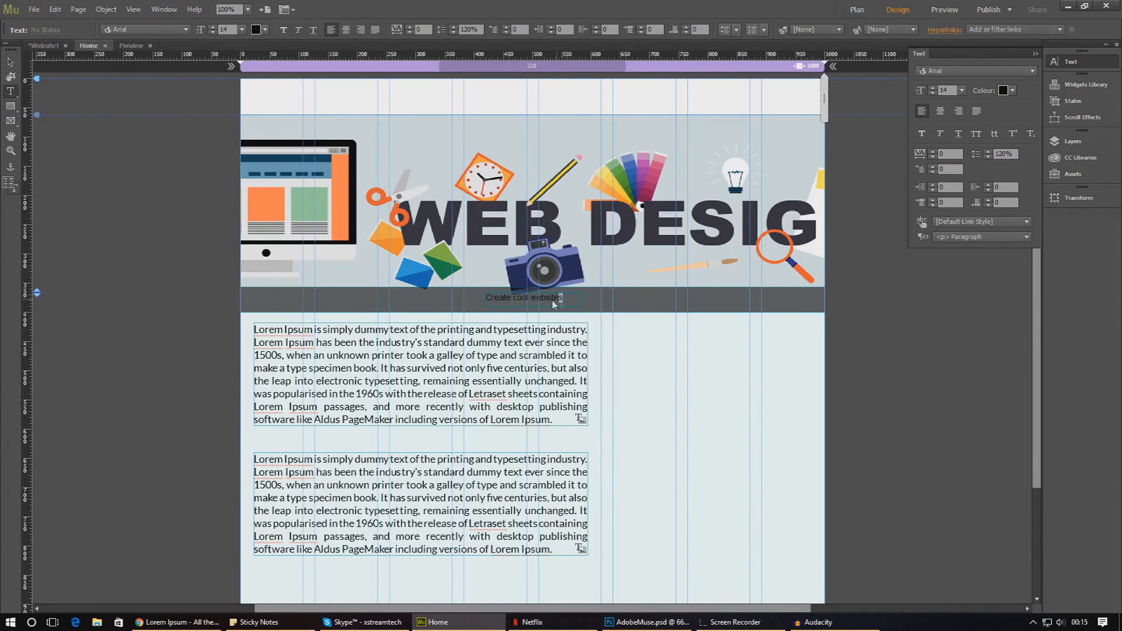
pyautogui.doubleClick(523, 297)
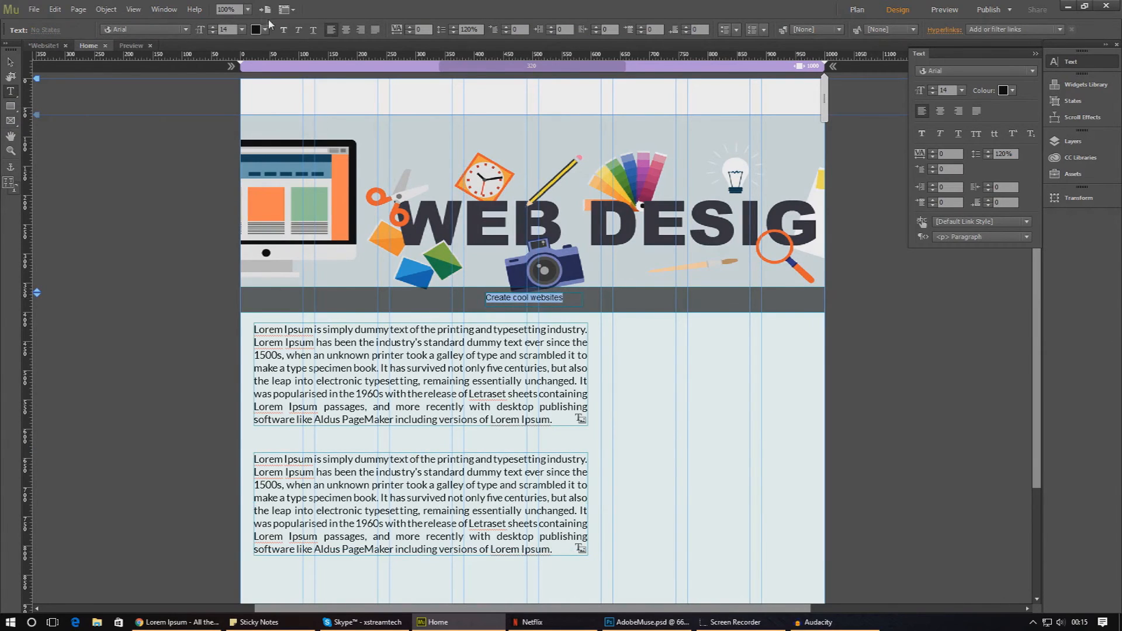
pyautogui.click(259, 29)
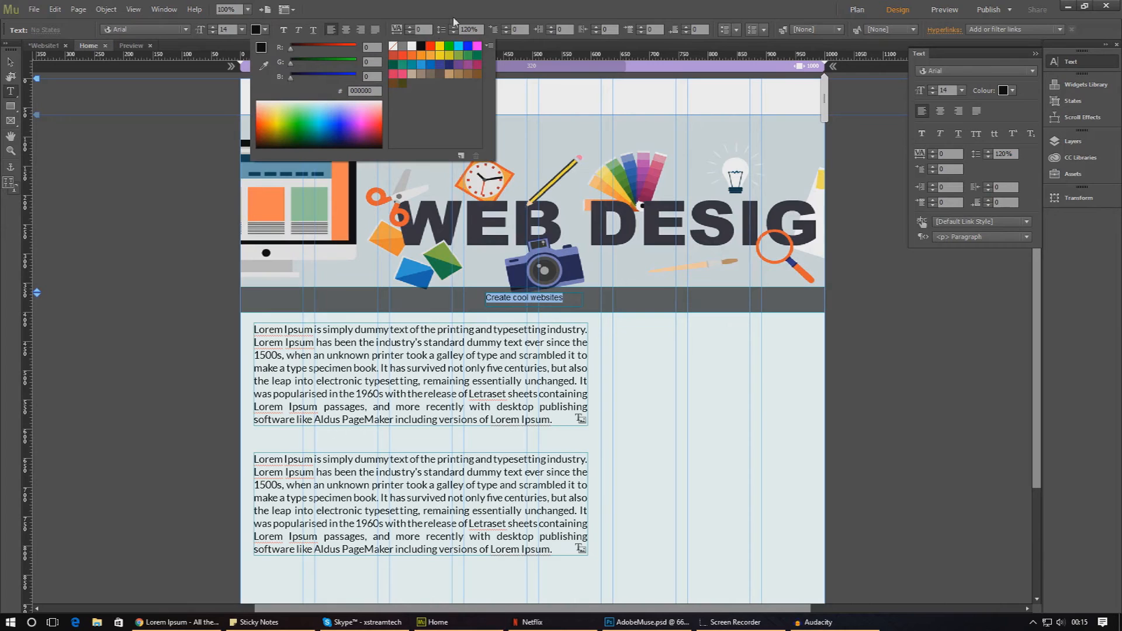
pyautogui.click(394, 44)
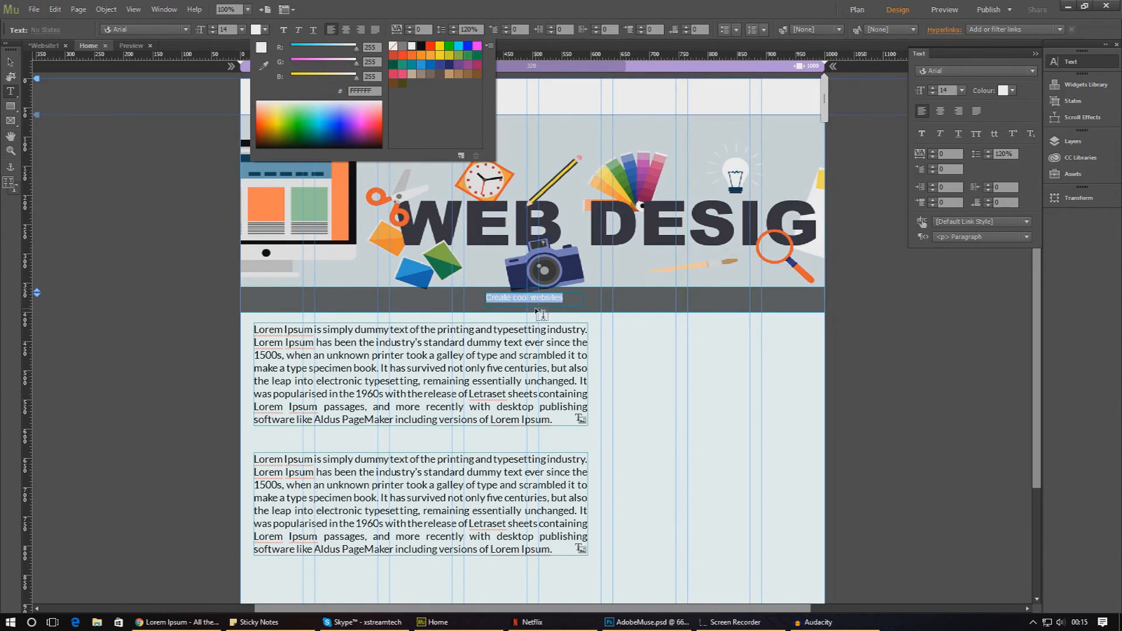
pyautogui.moveTo(996, 132)
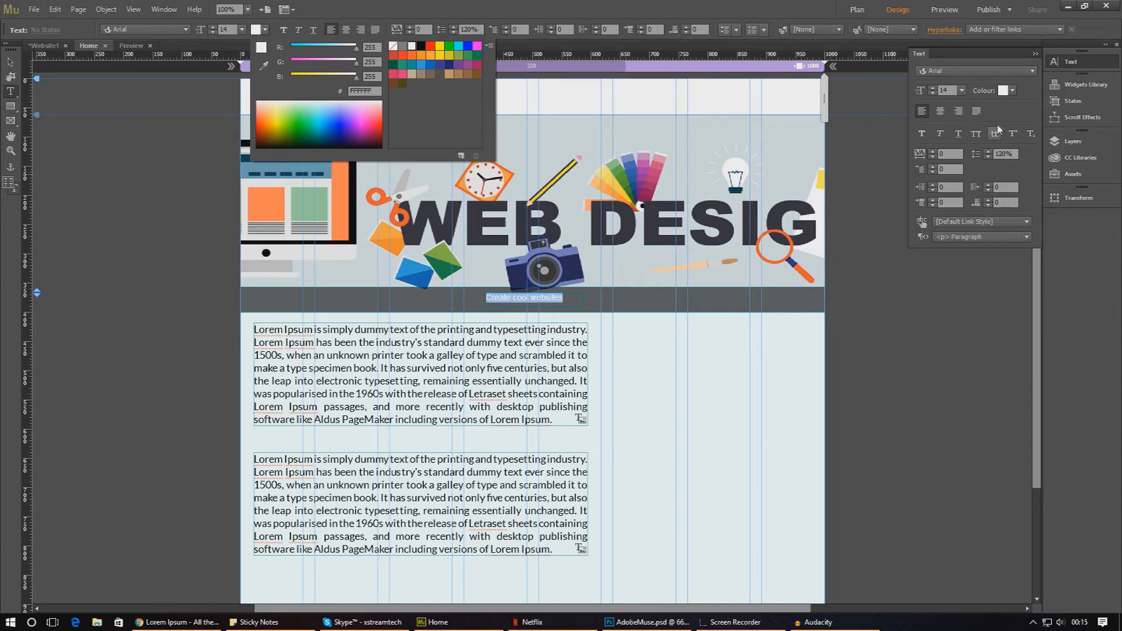
pyautogui.click(961, 90)
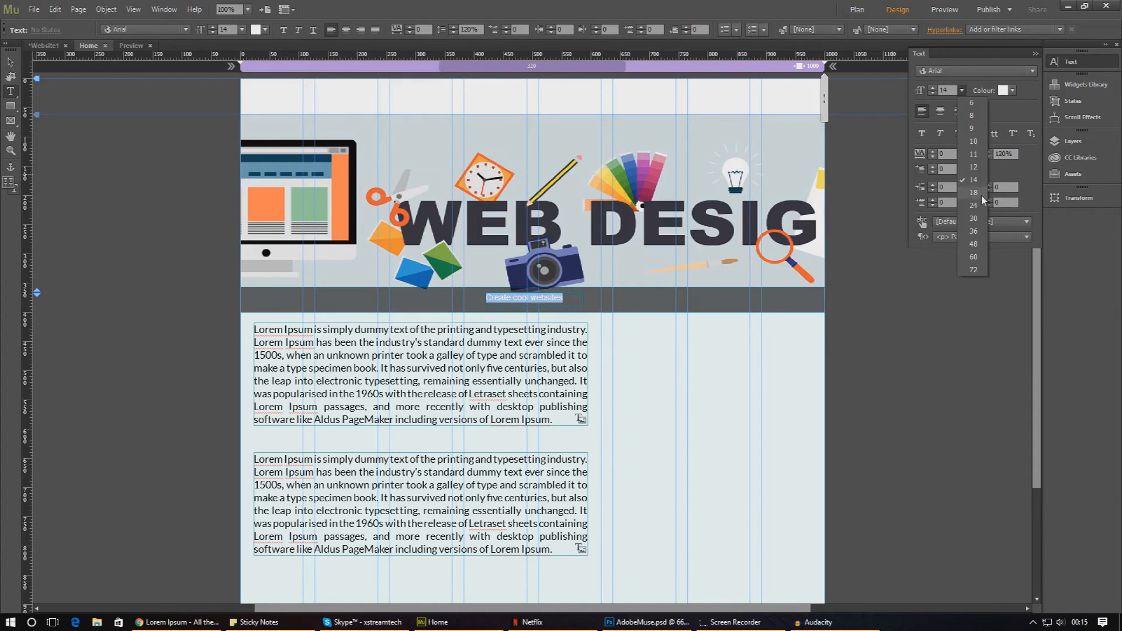
pyautogui.click(973, 205)
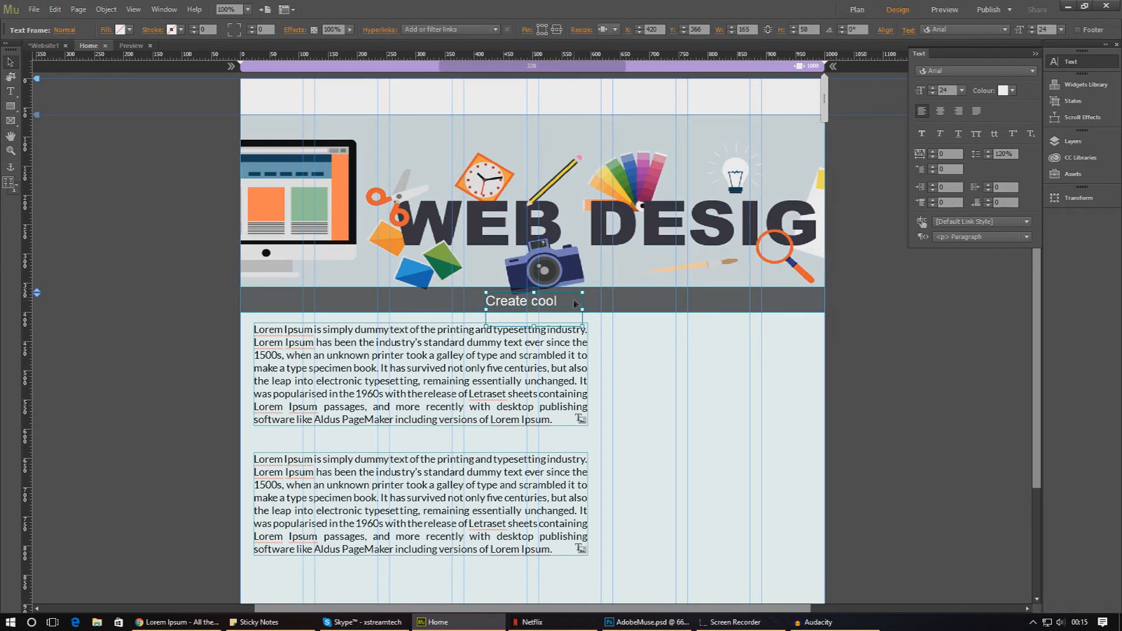
pyautogui.moveTo(554, 313)
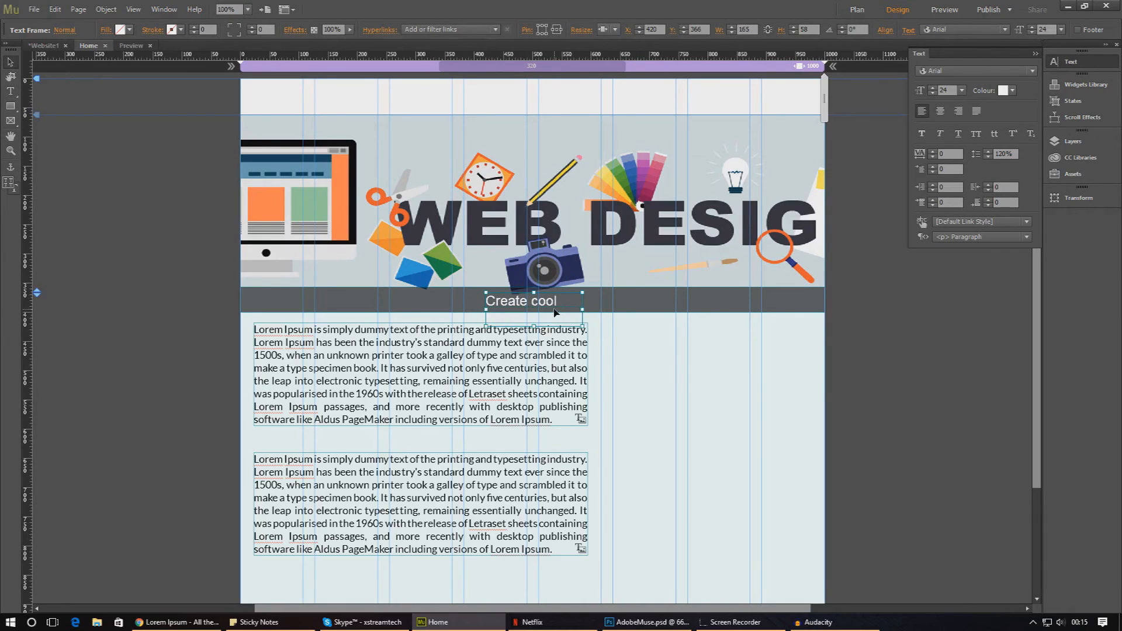
pyautogui.moveTo(521, 316)
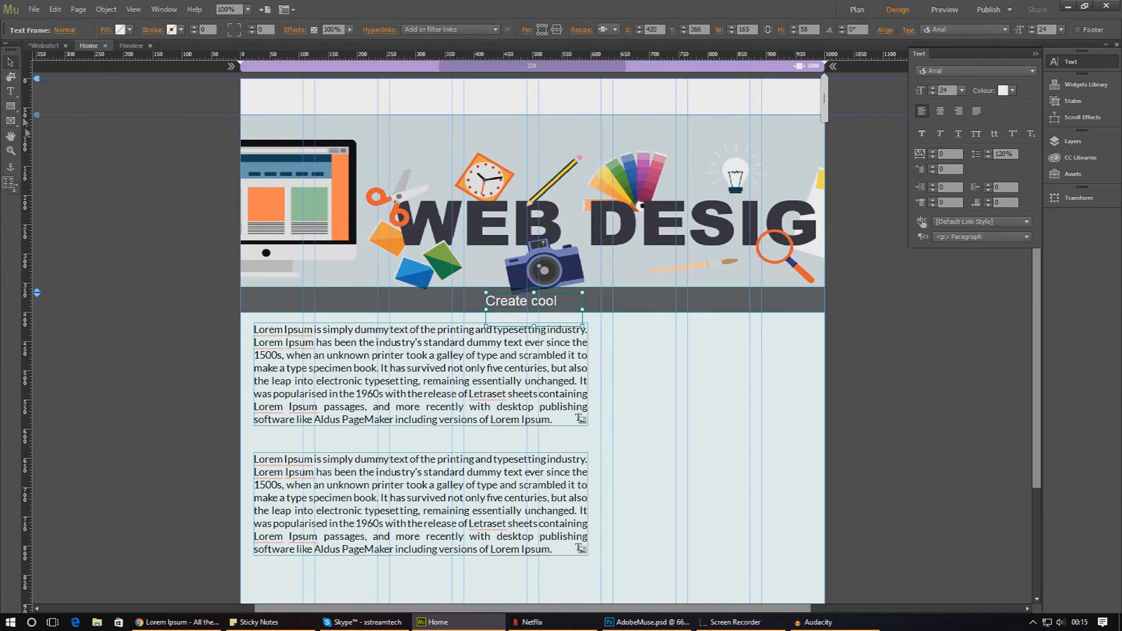
pyautogui.moveTo(428, 257)
pyautogui.write(' websites')
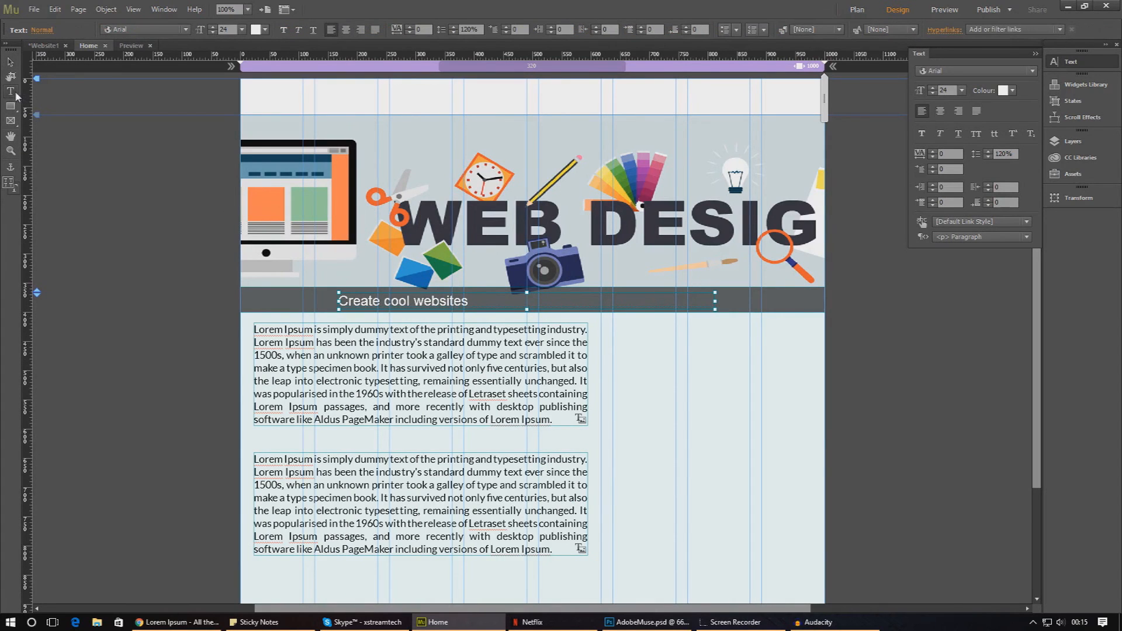
# Check the mockup wording in Photoshop and return to the Muse home page
pyautogui.click(646, 620)
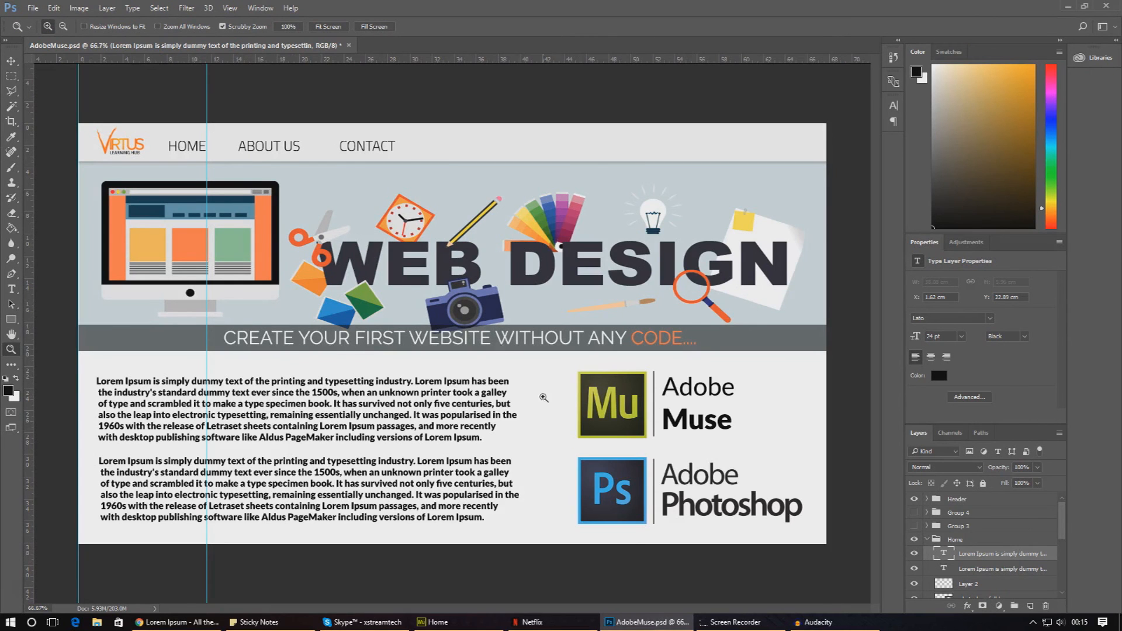
pyautogui.click(436, 620)
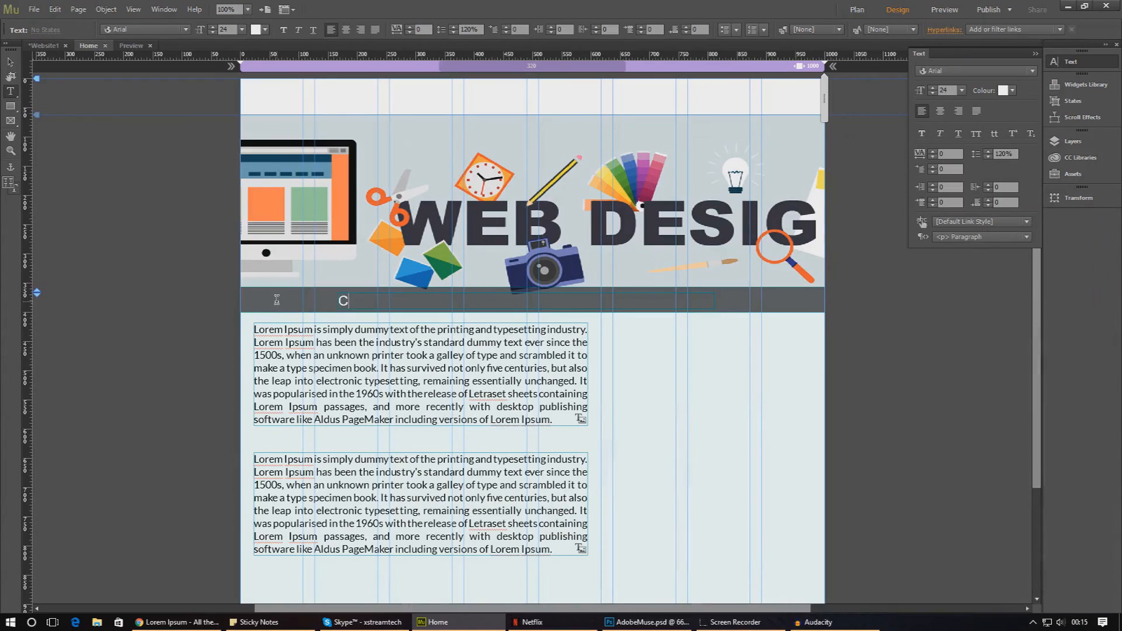
# Type 'CREATE YOUR FIRST WEBSITE WITHOUT ANY CODE.' as the subtitle and colour 'CODE.' orange
pyautogui.write('CREATE YOUR')
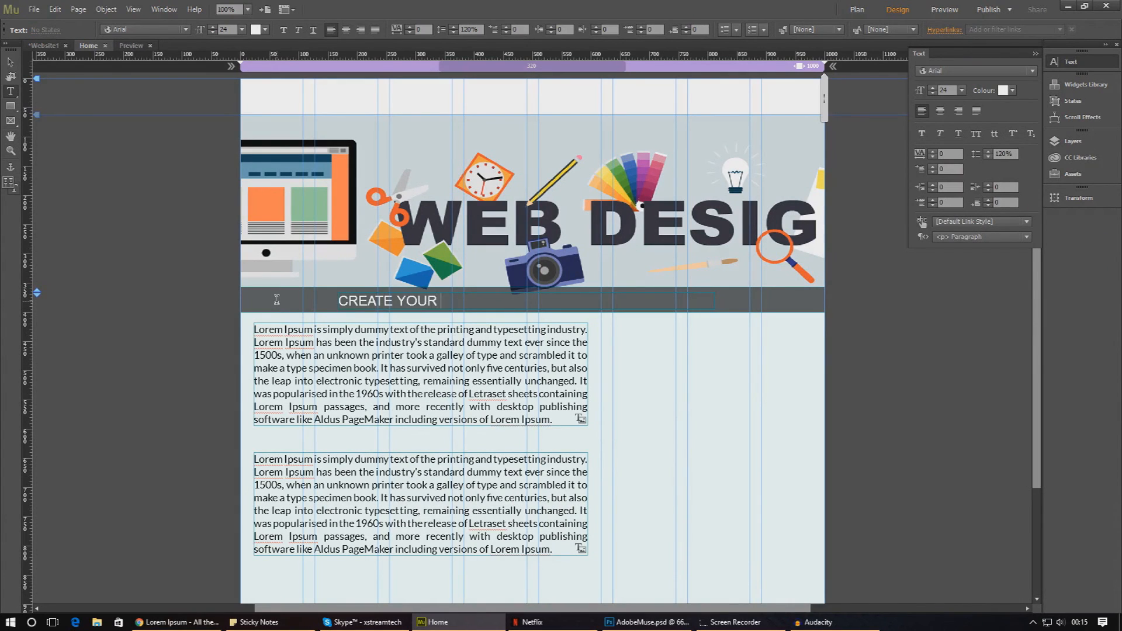
pyautogui.write('FIRST WEBSITE WITHOUT')
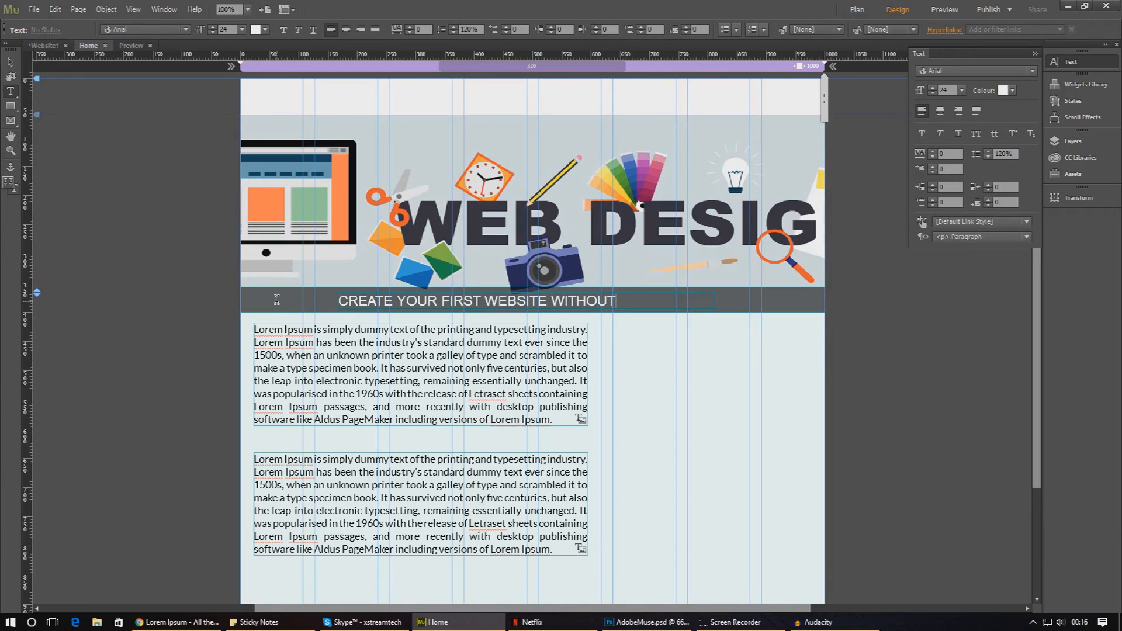
pyautogui.write('ANY CODE.')
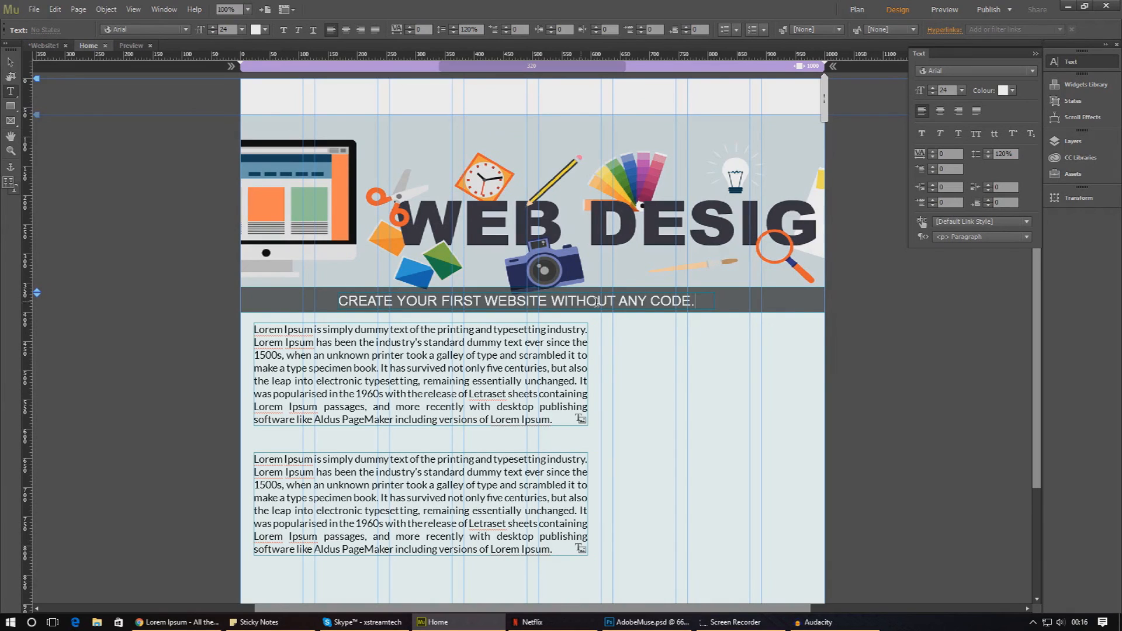
pyautogui.doubleClick(668, 300)
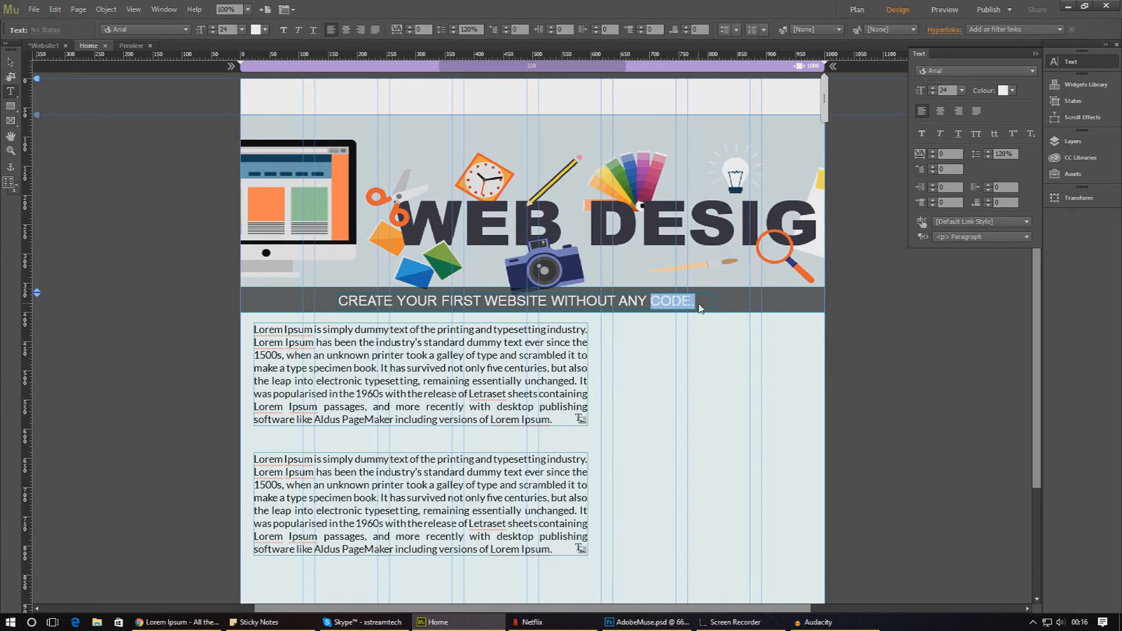
pyautogui.click(255, 29)
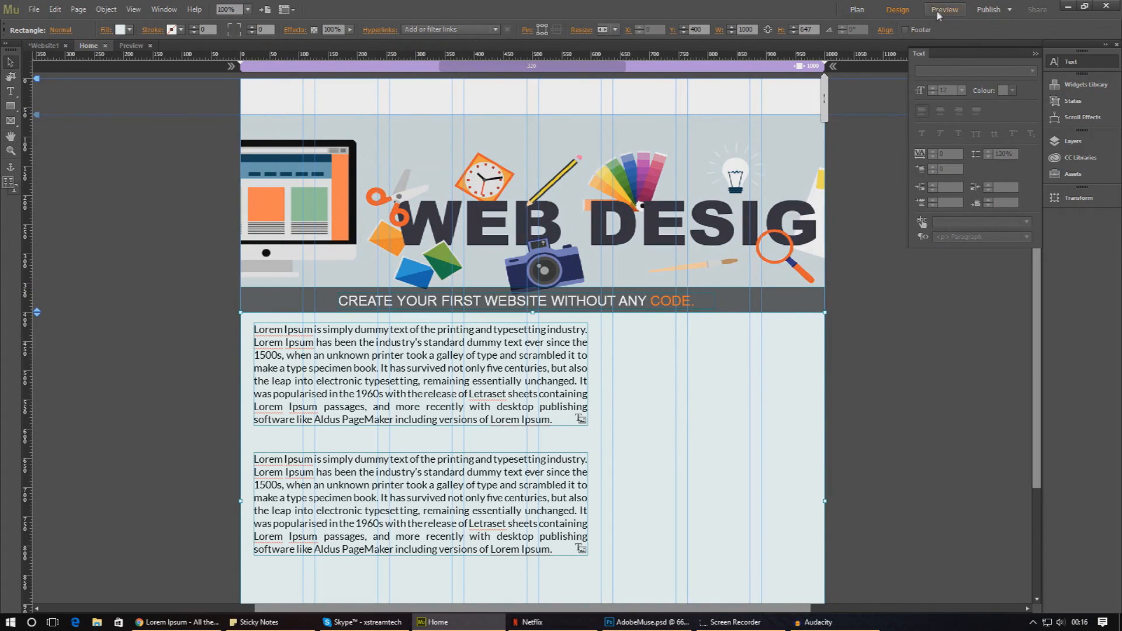
# Preview the Home page showing the banner subtitle above the two Lorem Ipsum paragraphs
pyautogui.click(943, 10)
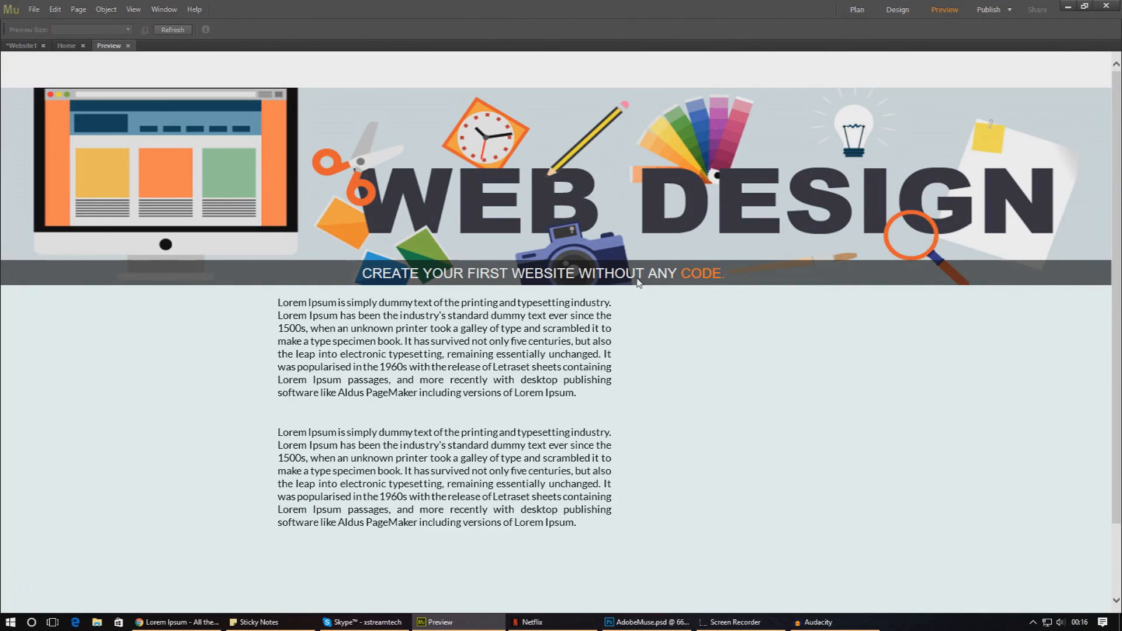
pyautogui.moveTo(509, 269)
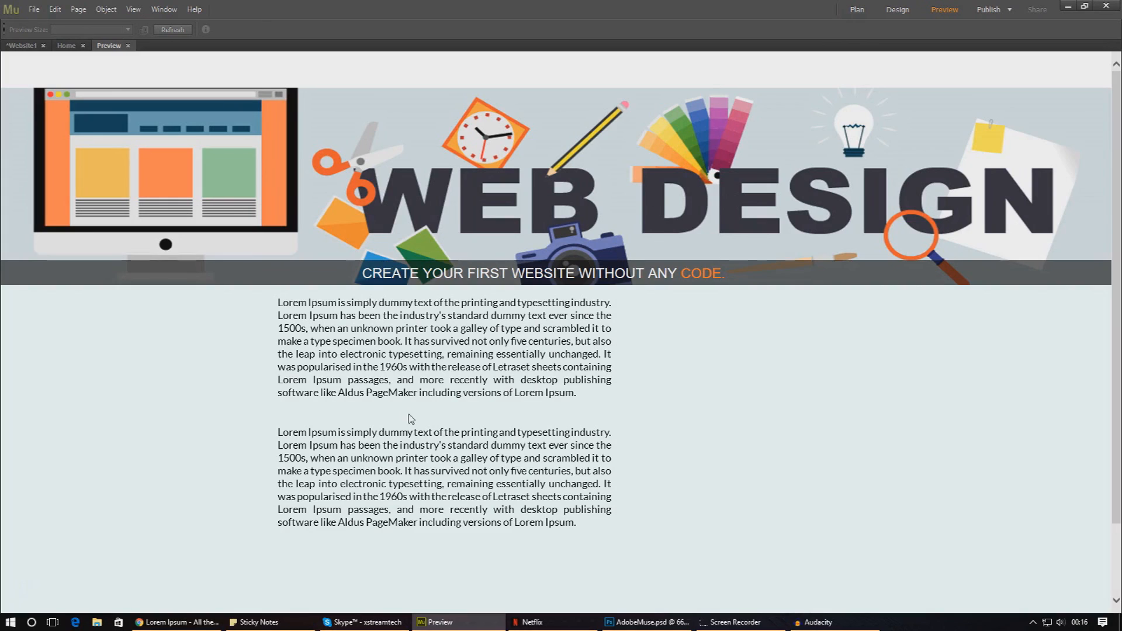
pyautogui.moveTo(285, 383)
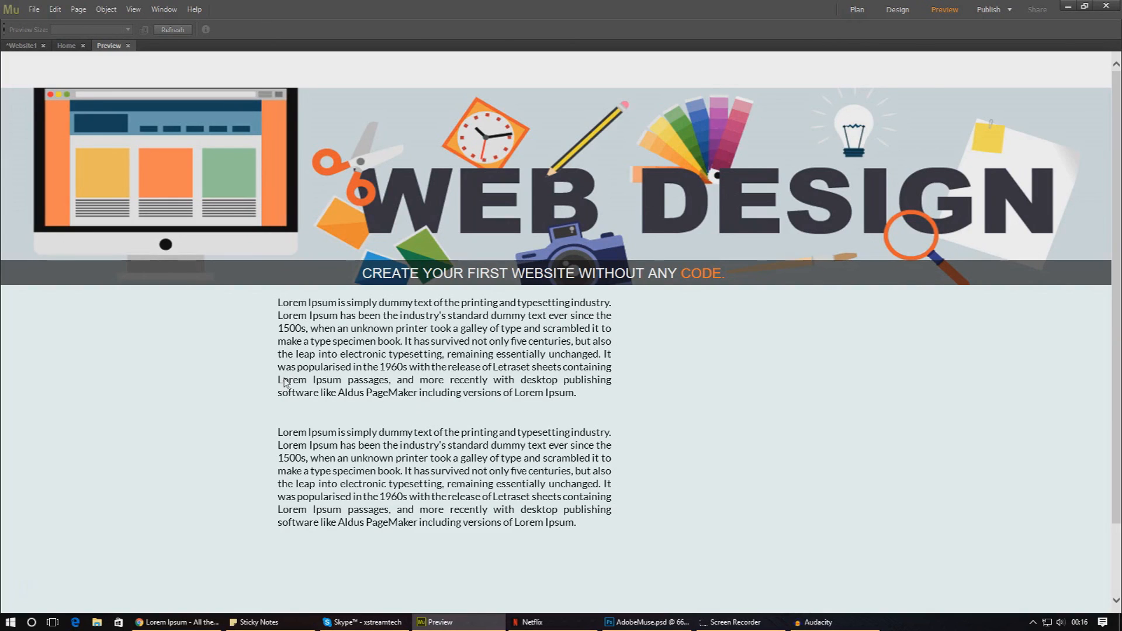